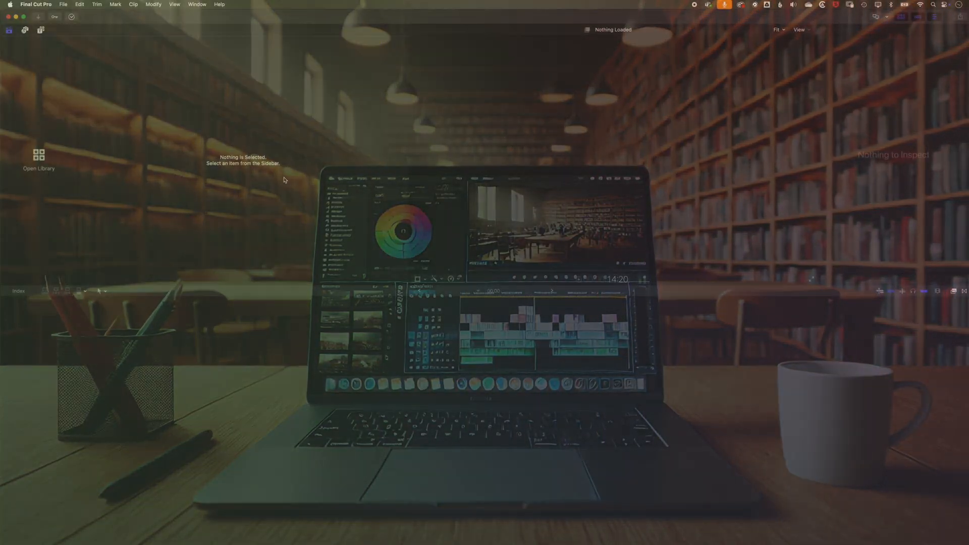
Create a new library named 'Importing Media Demo' in the FCP - Import Media folder and save it
click(62, 4)
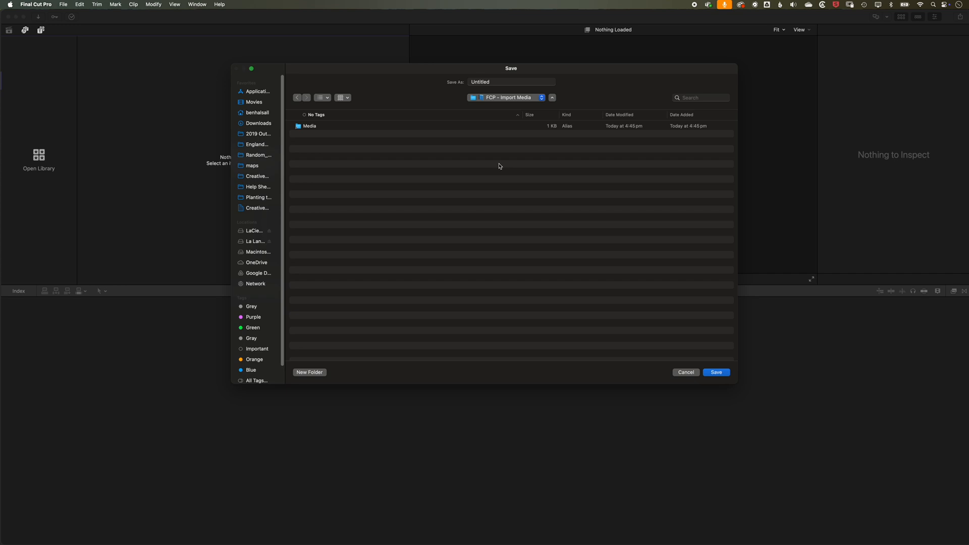
mouse_move(505, 89)
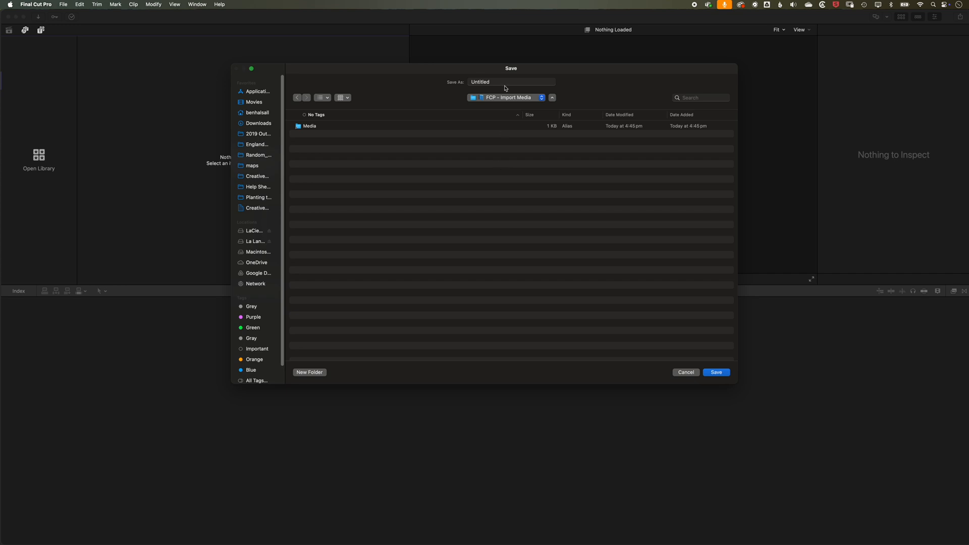
text(Importing Media D)
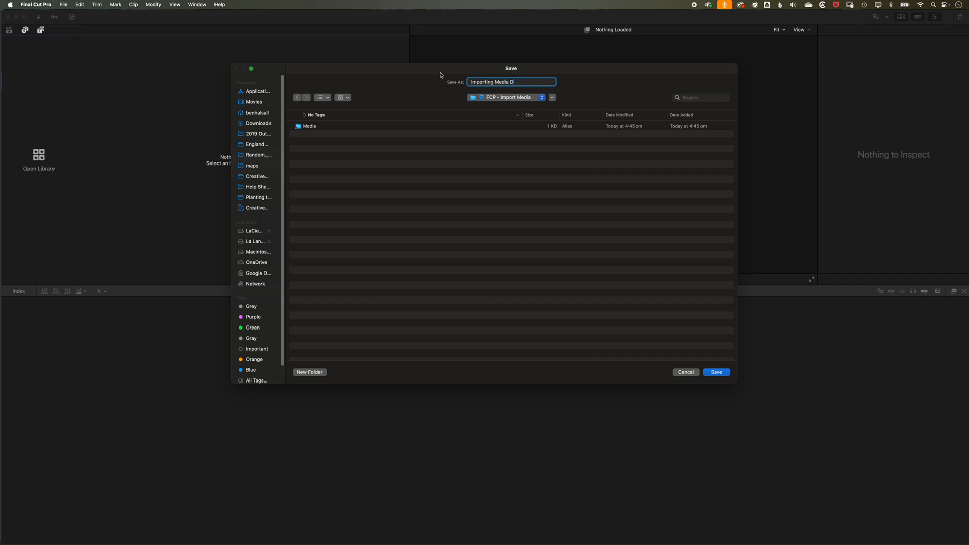
text(emo)
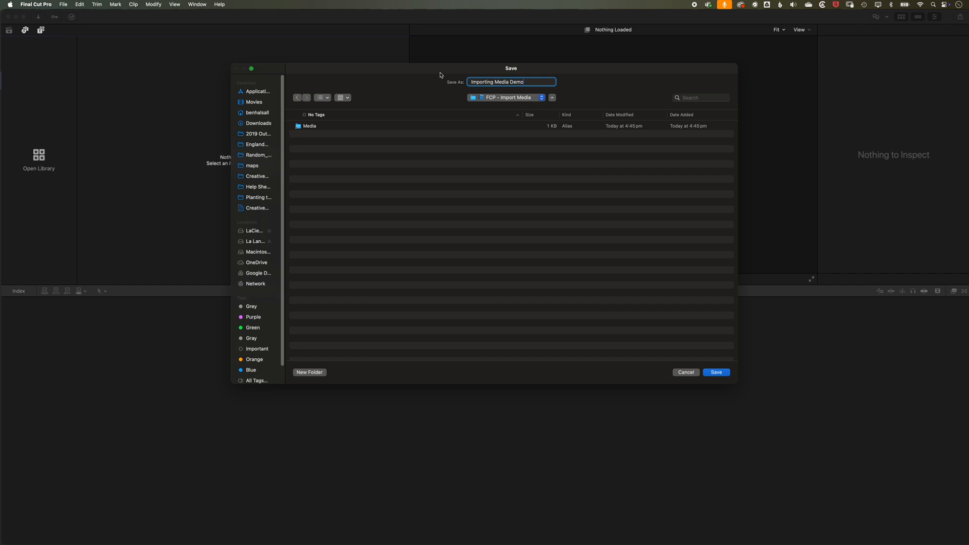
click(716, 373)
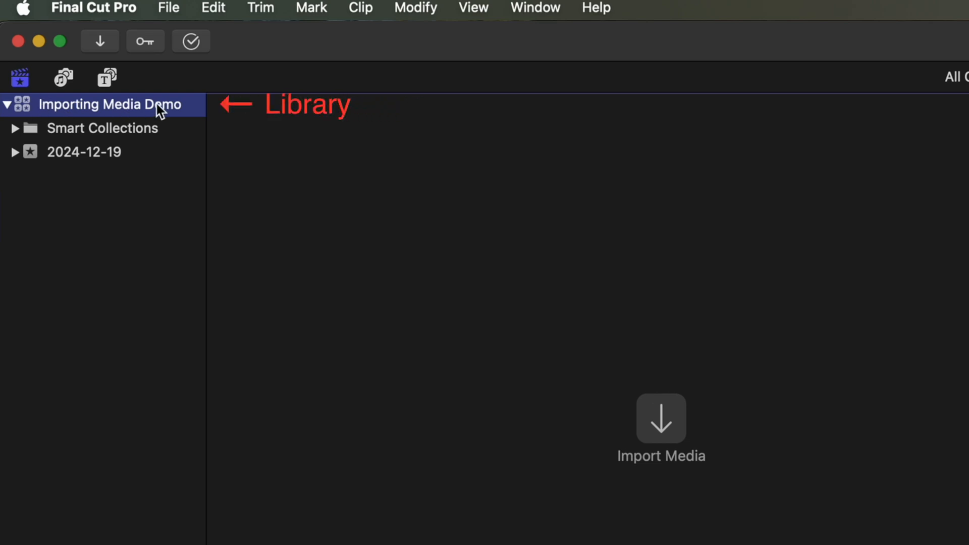
mouse_move(110, 123)
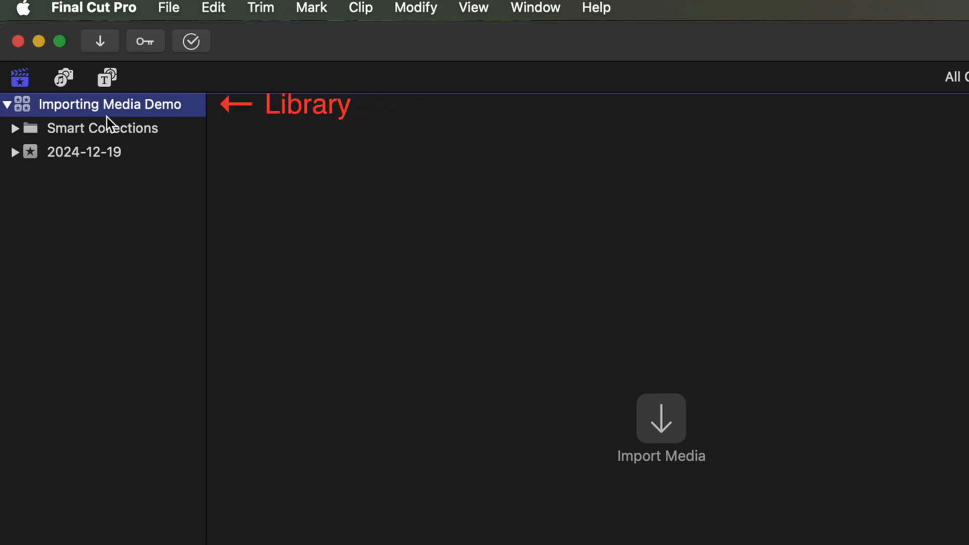
click(103, 128)
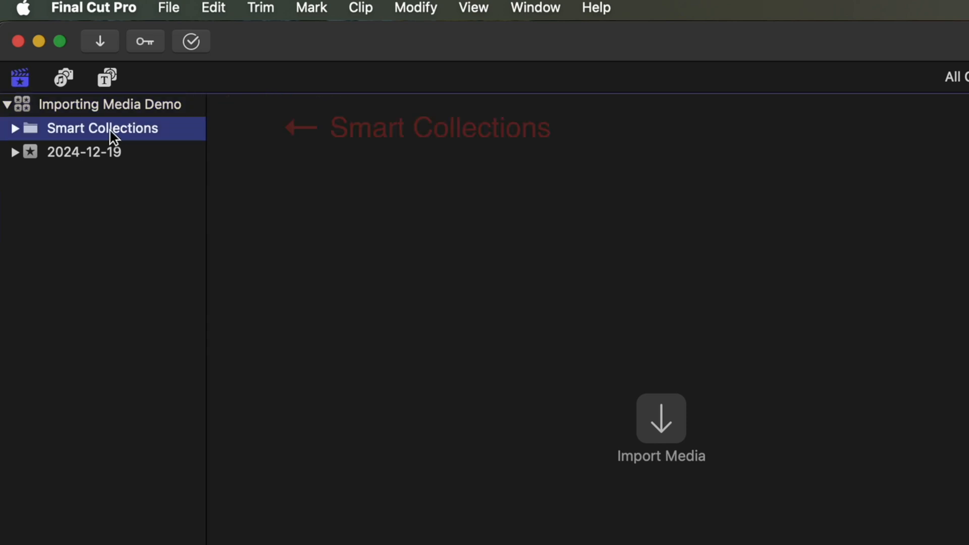
click(85, 153)
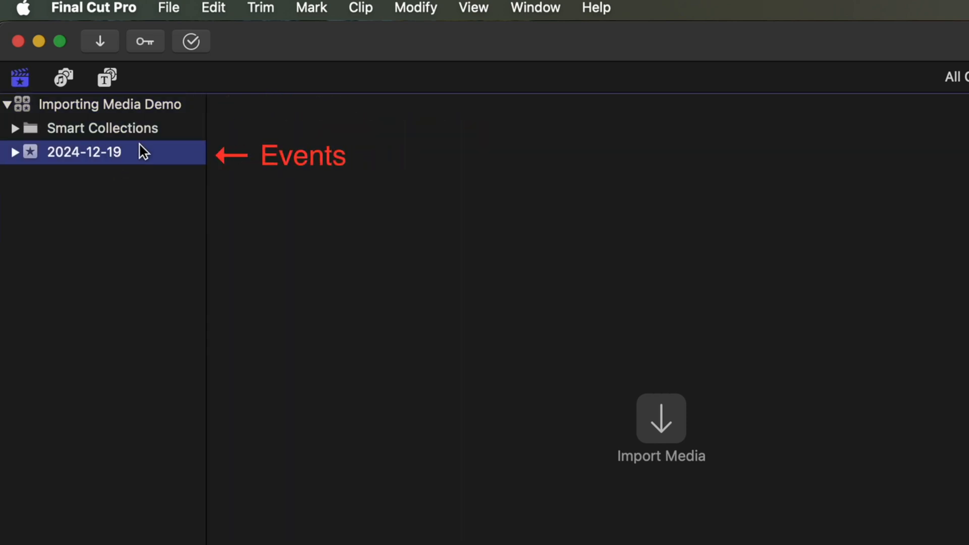
mouse_move(117, 160)
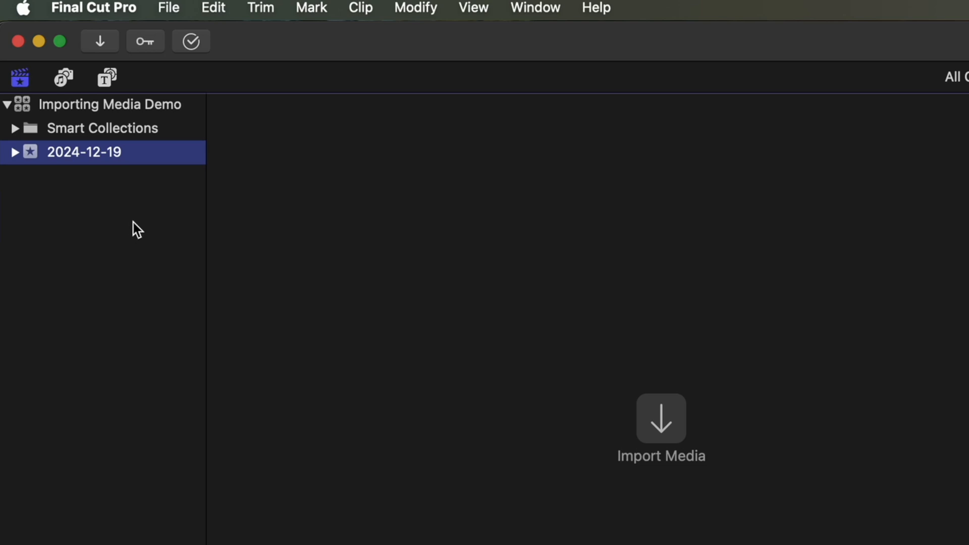
mouse_move(125, 226)
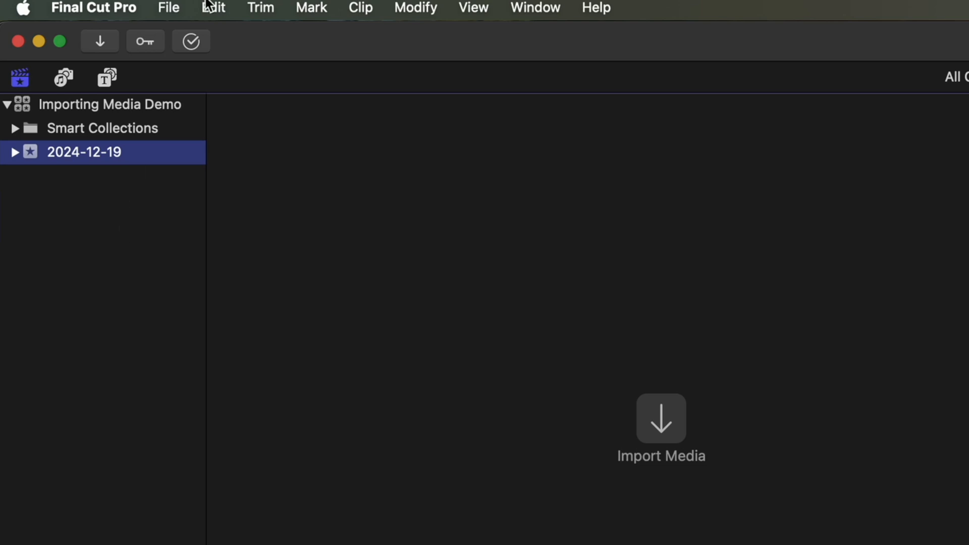
Bring up Import Media and browse the La Lancha drive down to the FCP - Import Media folder
click(167, 8)
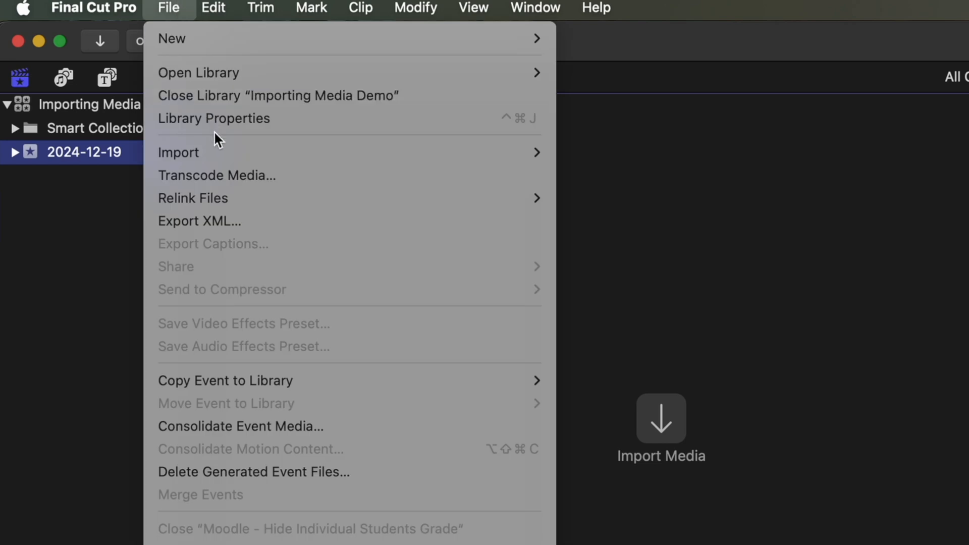
mouse_move(179, 152)
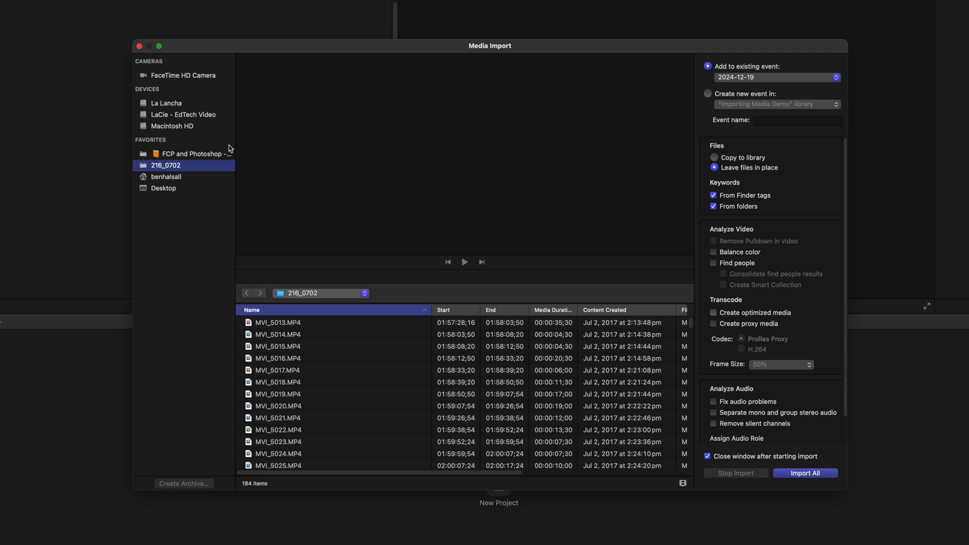
mouse_move(187, 122)
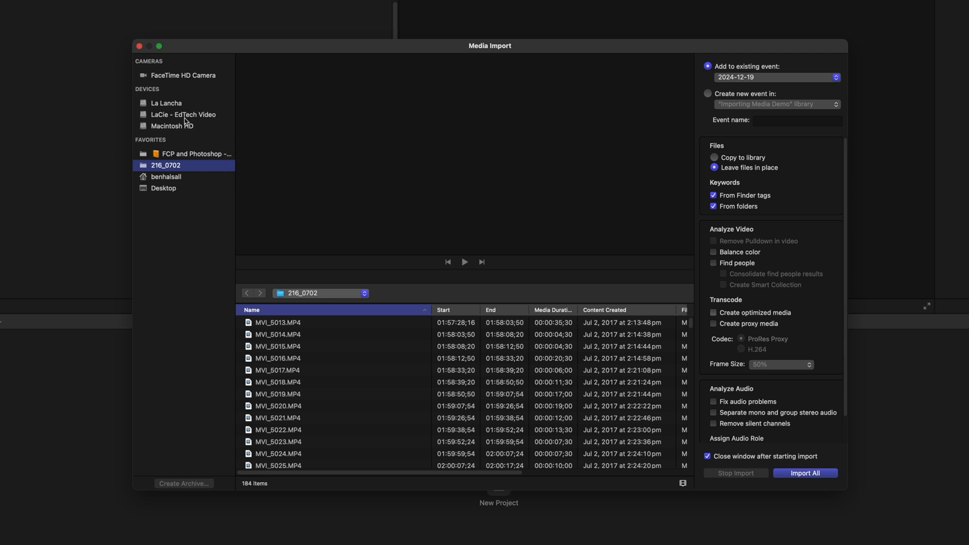
mouse_move(178, 79)
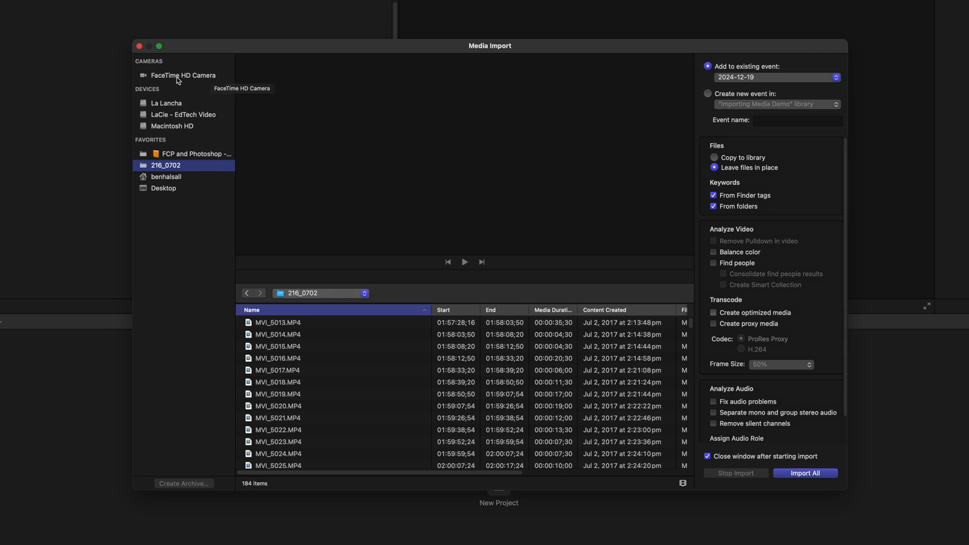
mouse_move(172, 106)
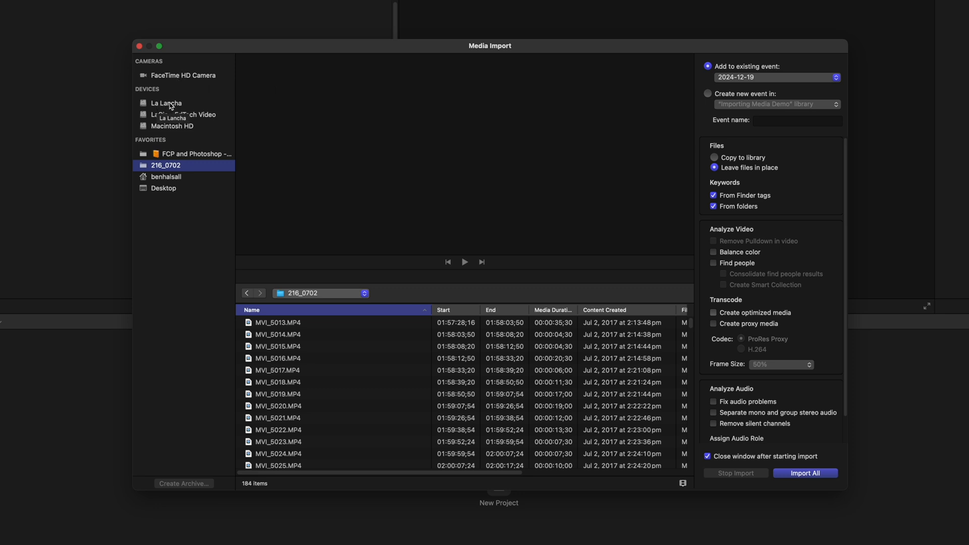
click(166, 103)
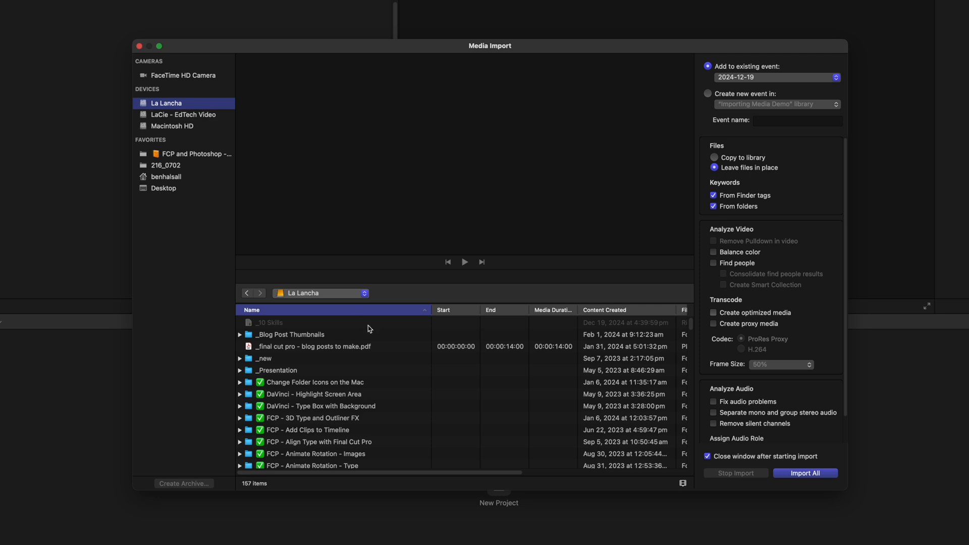
scroll(down, 3)
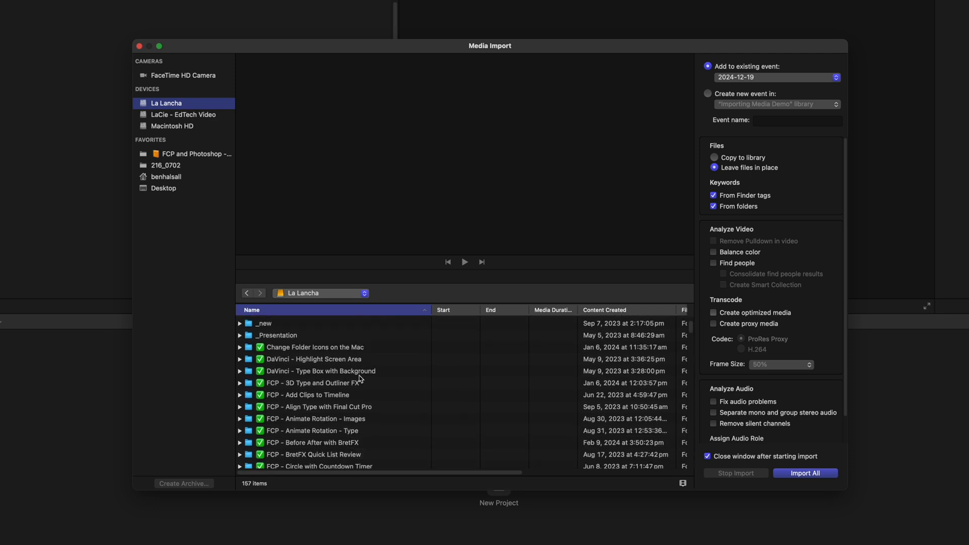
scroll(down, 3)
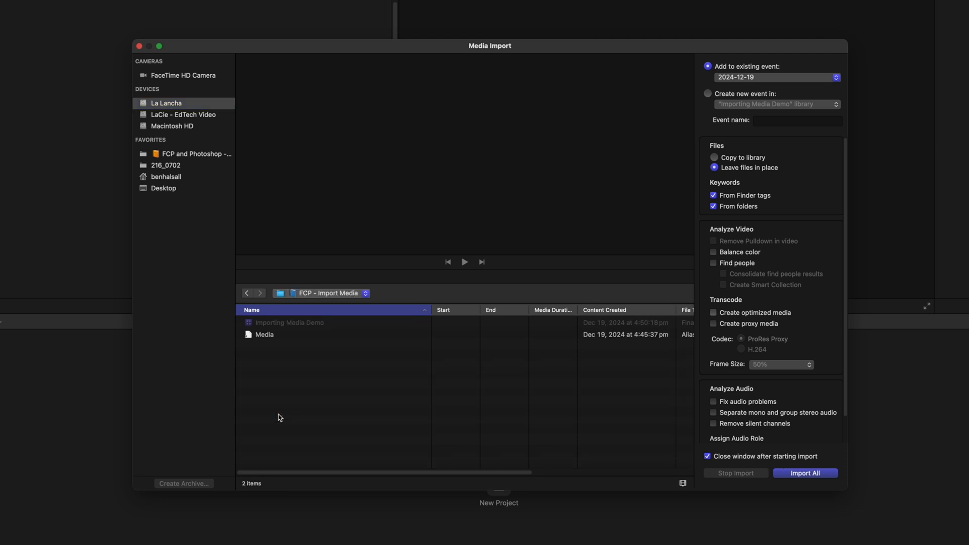
Enter the Media folder, expand Footage and select the City subfolder for import
double_click(263, 334)
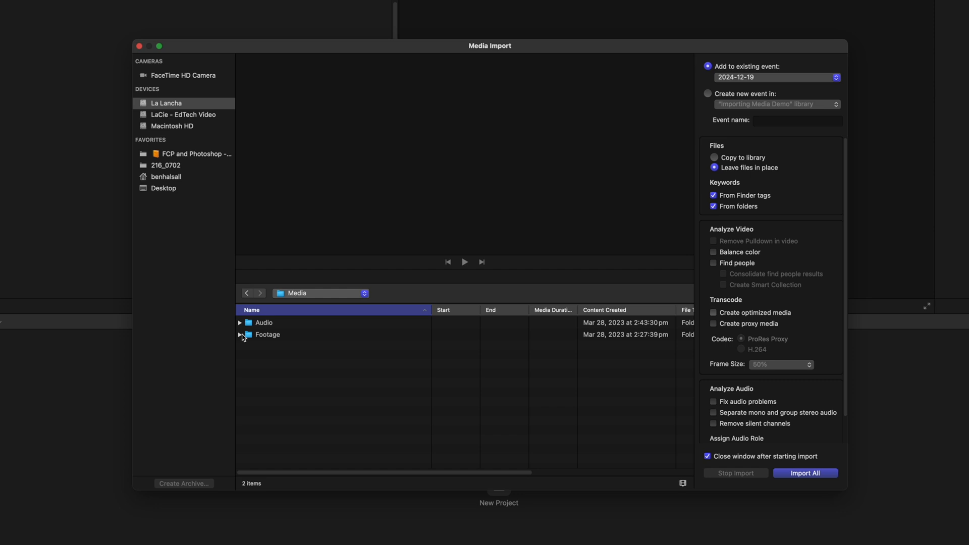
click(240, 334)
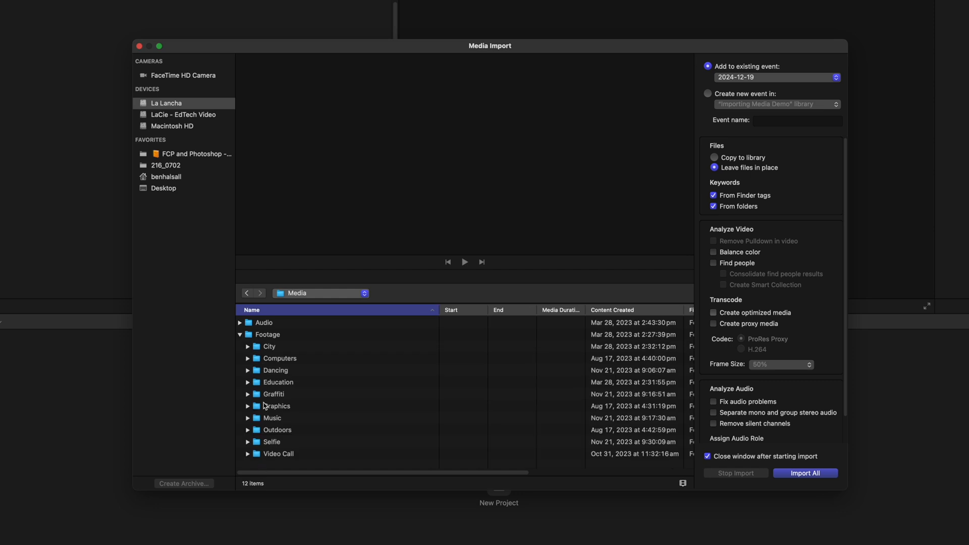
mouse_move(265, 375)
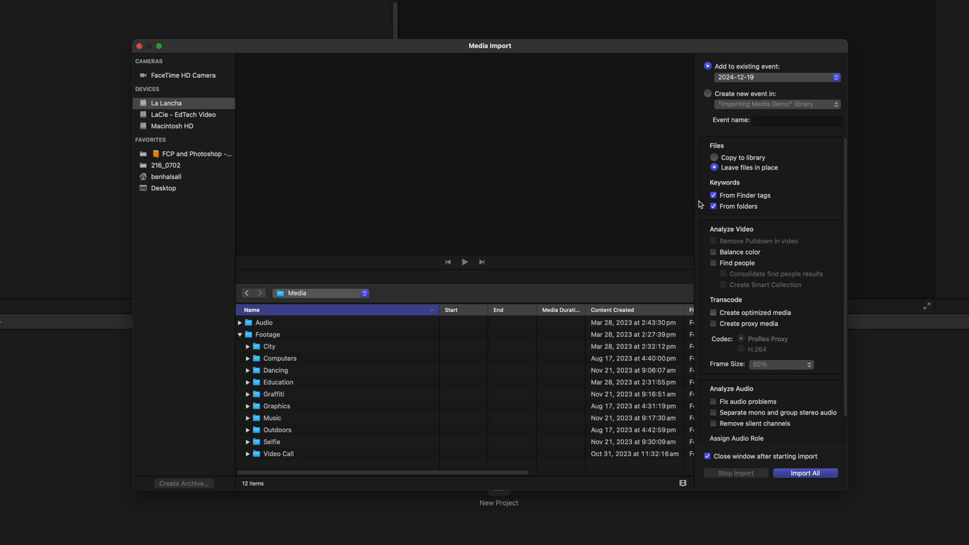
mouse_move(259, 352)
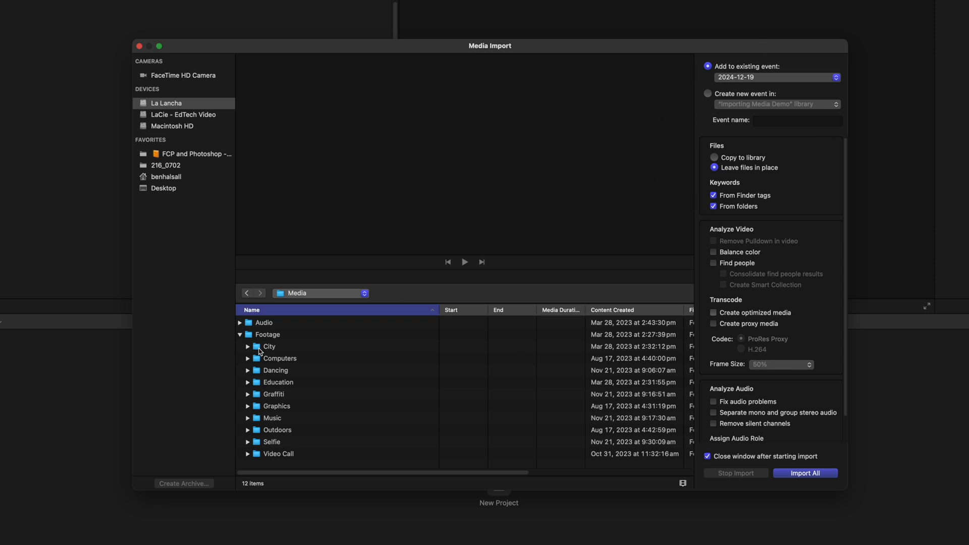
click(268, 346)
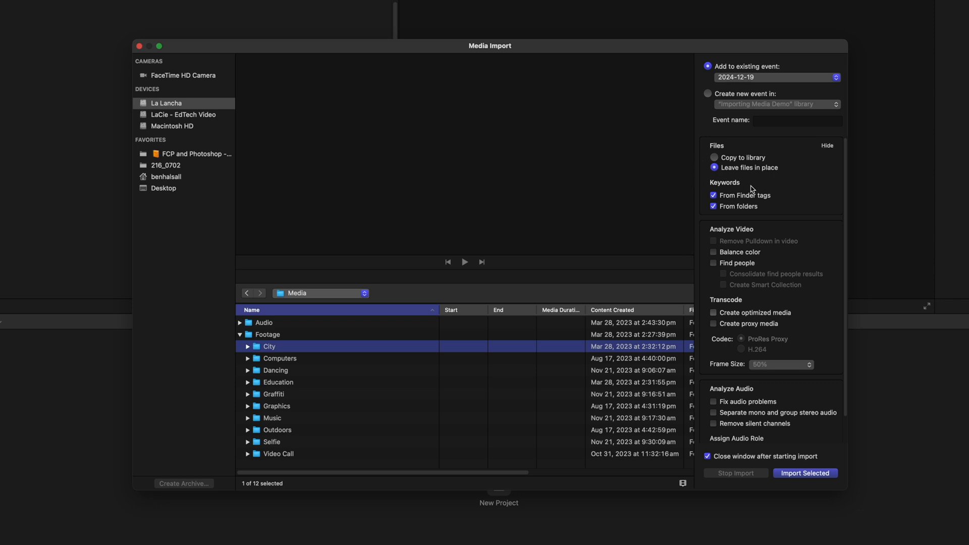
mouse_move(752, 186)
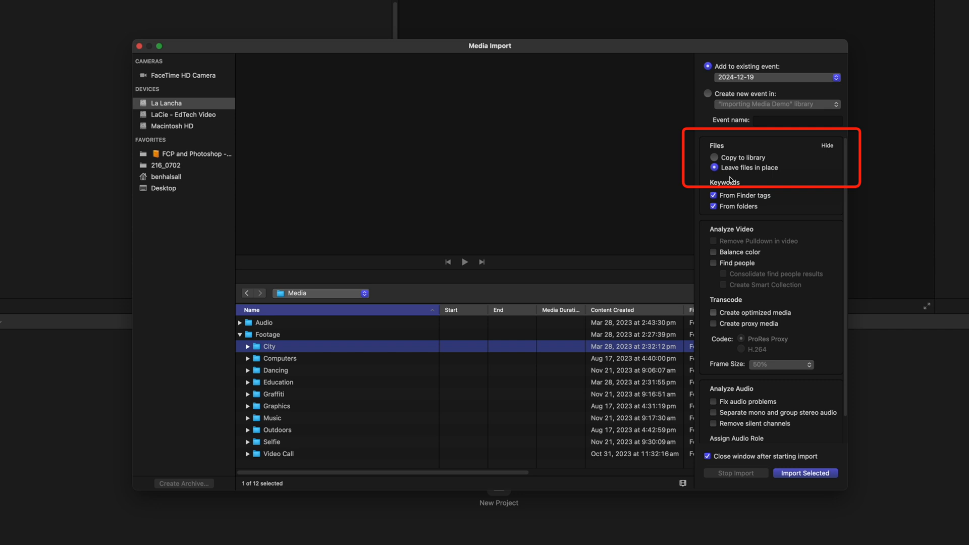
mouse_move(733, 176)
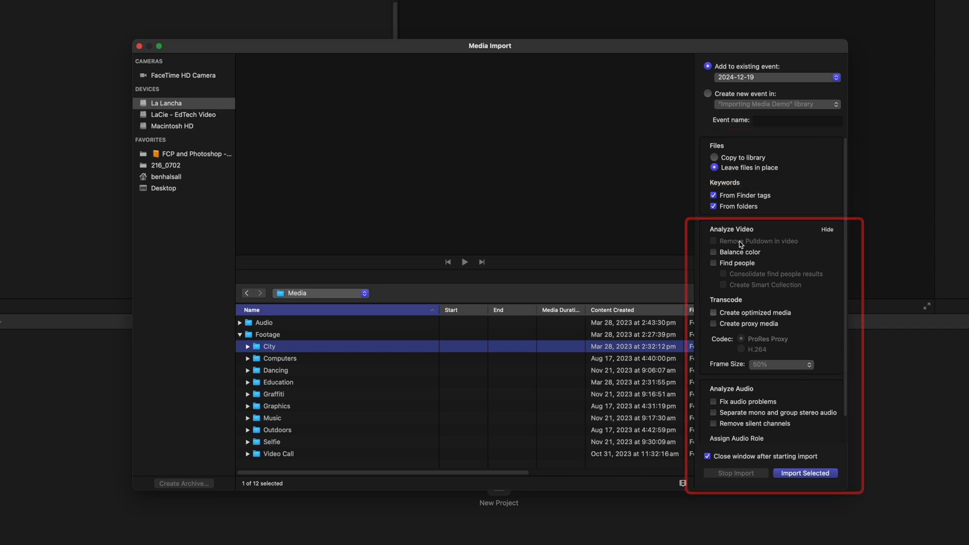
mouse_move(709, 247)
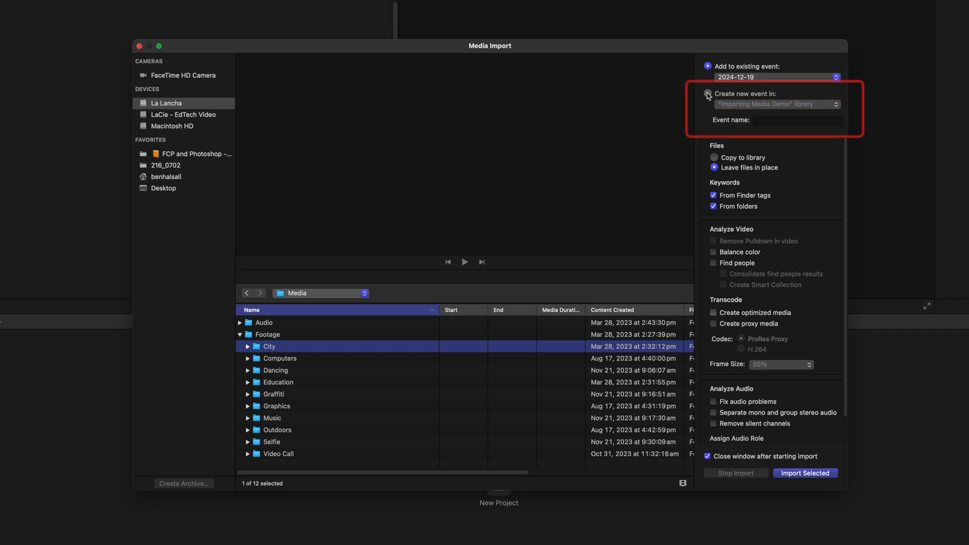
Import the City folder into a new event named 'City Video', leaving files in place
click(706, 93)
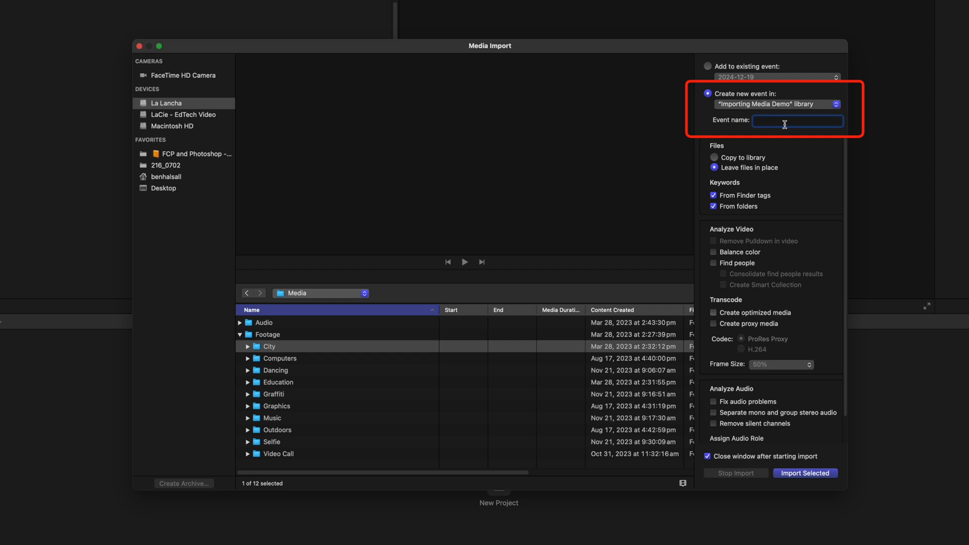
text(City Video)
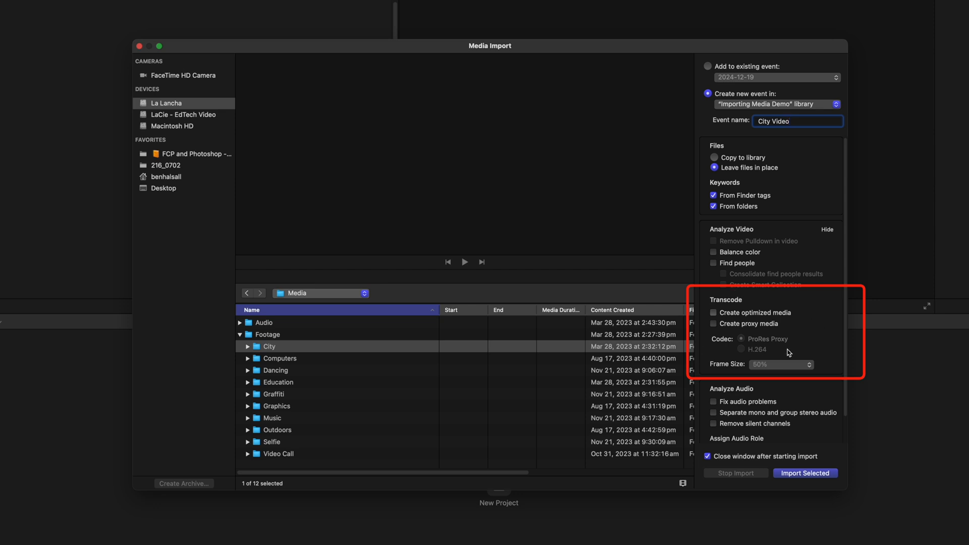
mouse_move(817, 353)
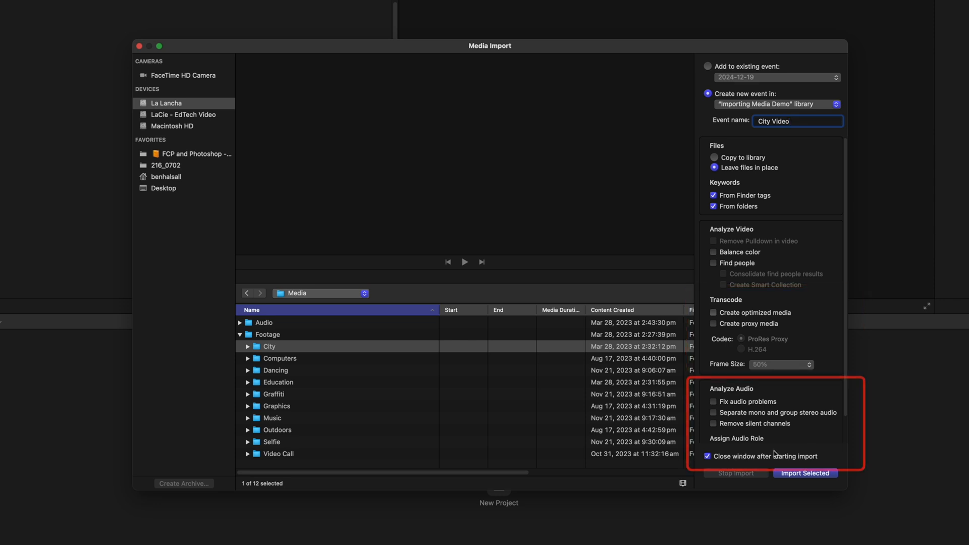
click(805, 473)
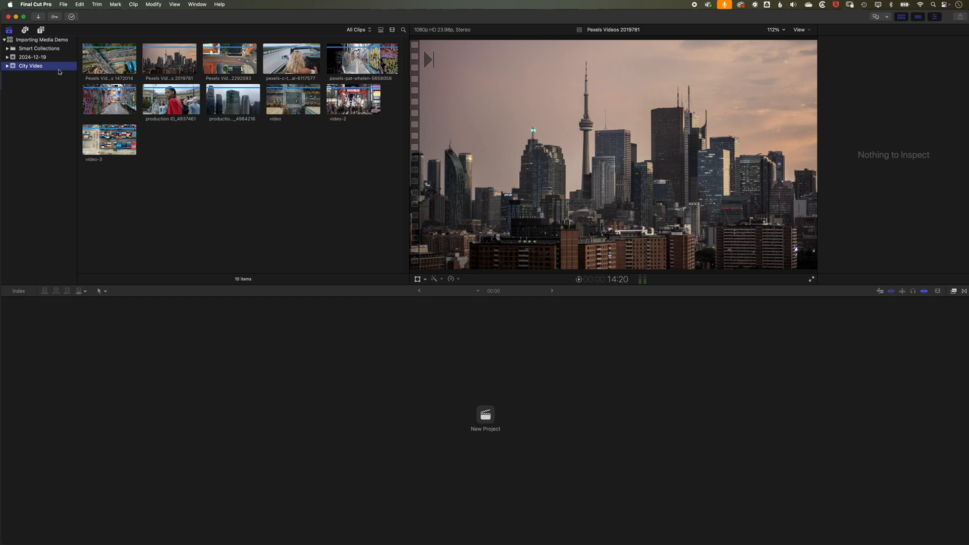
Preview the aerial highway, convertible driving and graffiti alley clips in the browser
click(109, 59)
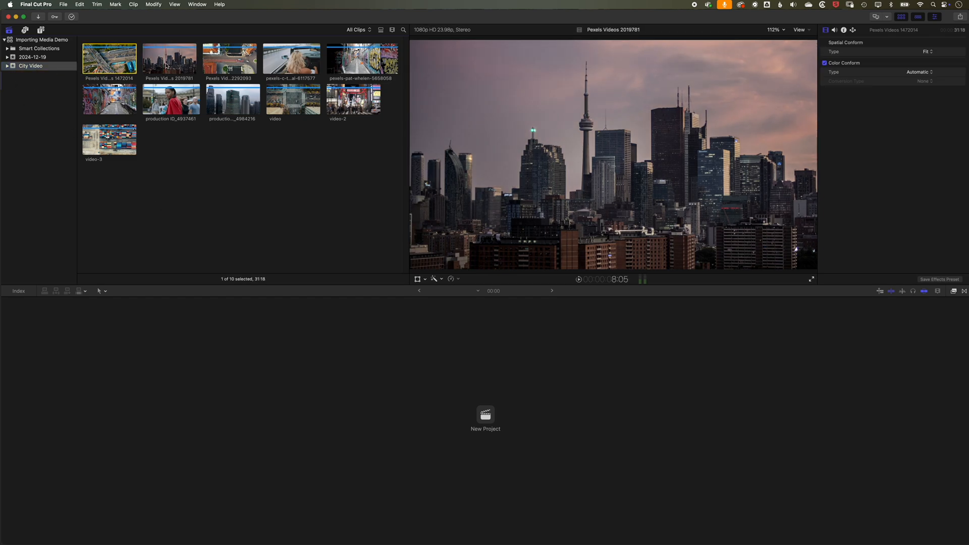
click(291, 59)
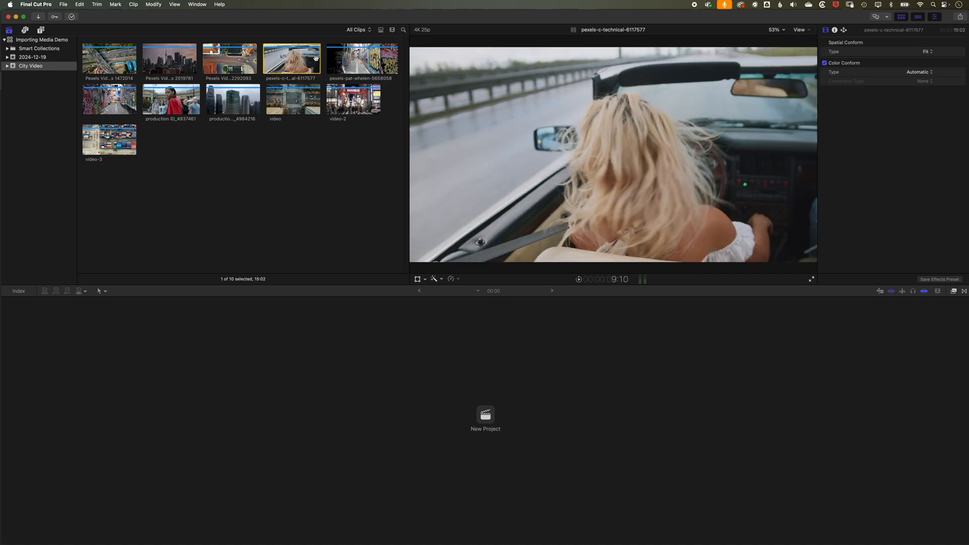
click(361, 60)
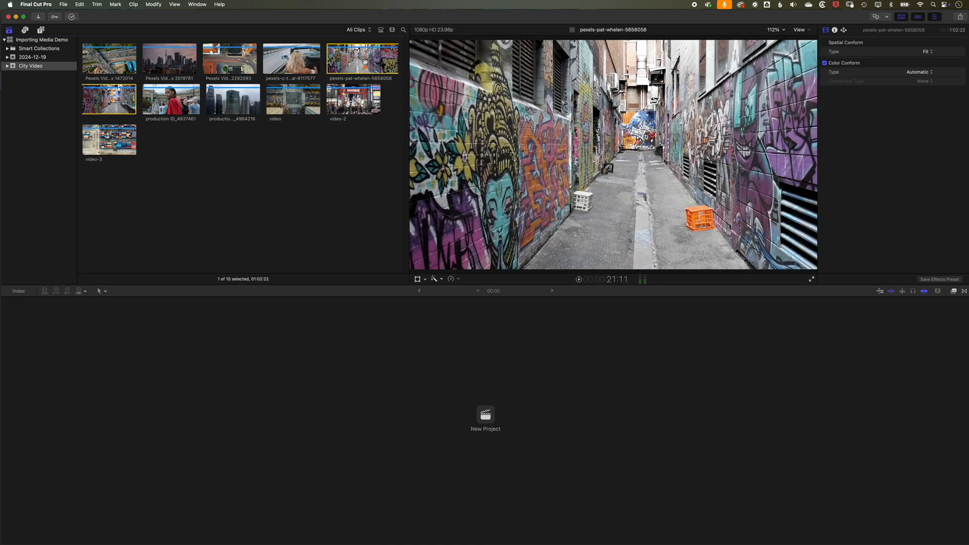
click(63, 4)
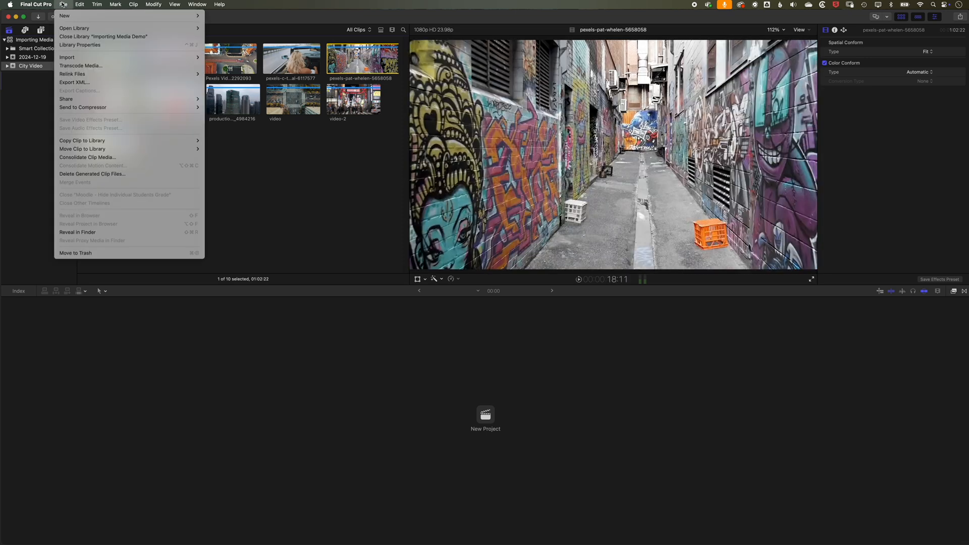
mouse_move(66, 56)
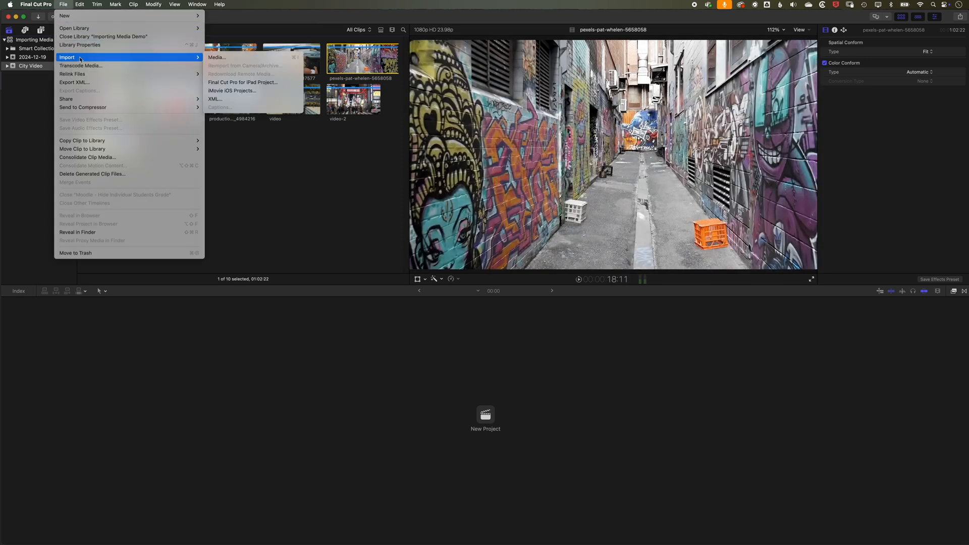
Import the Dancing folder into a new event named 'Dancing Footage'
click(216, 57)
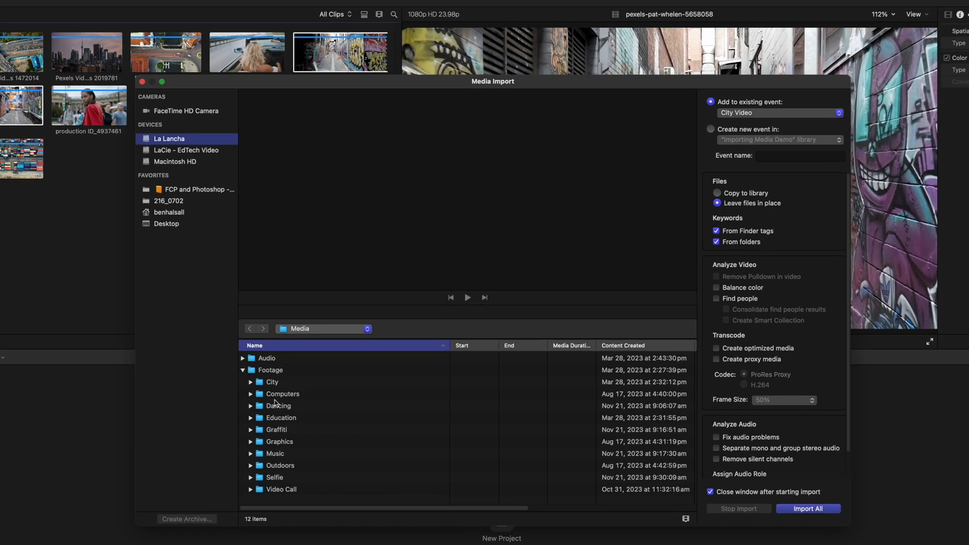
click(279, 406)
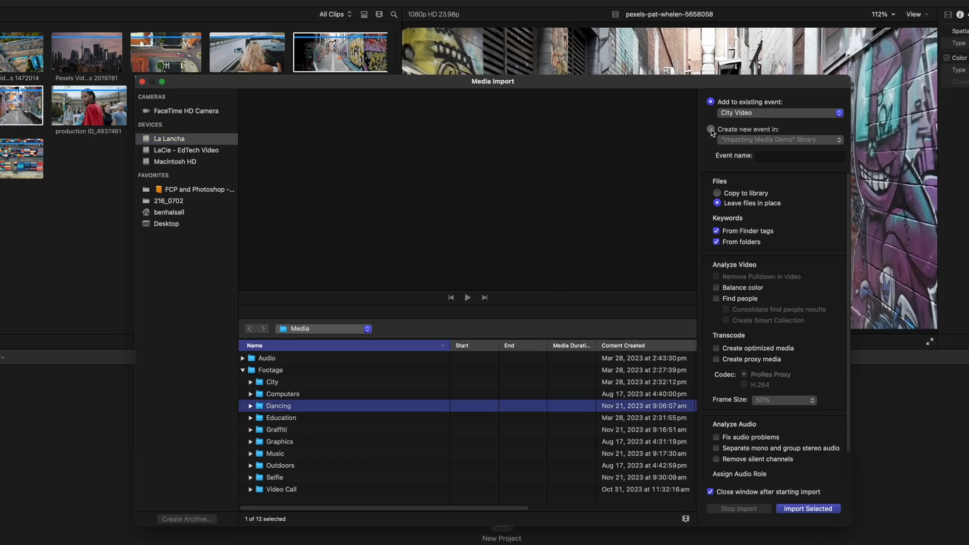
text(Dancing Footage)
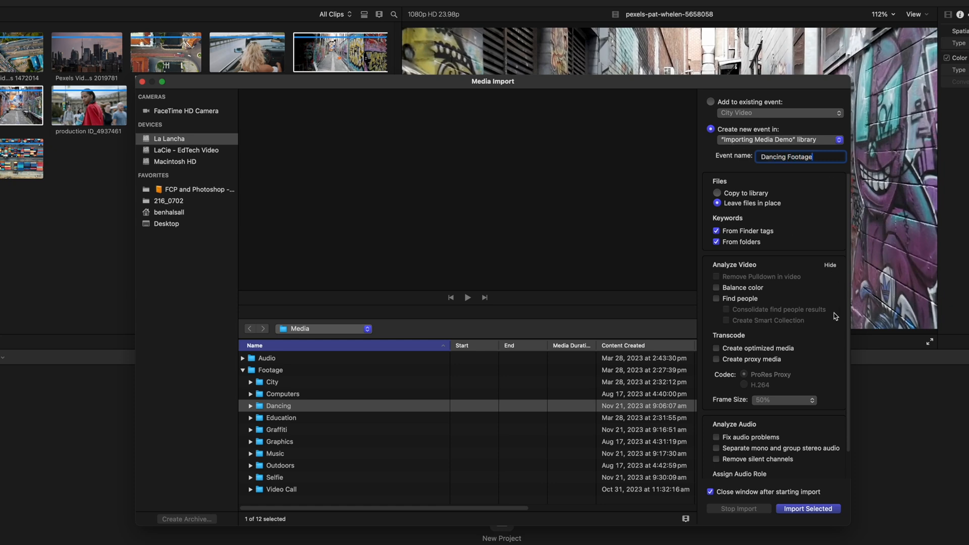
click(808, 508)
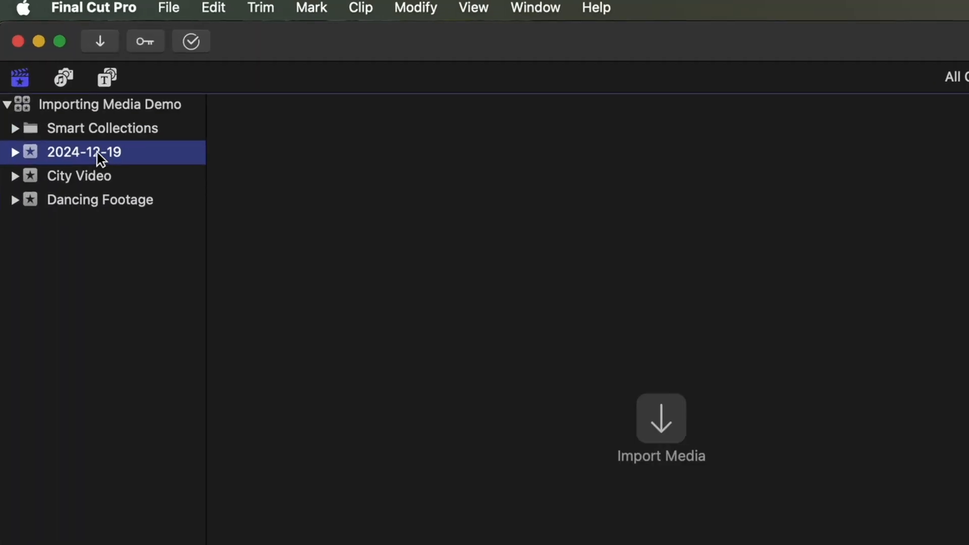
Rename the 2024-12-19 event to 'Timelines'
double_click(83, 153)
text(Timelines)
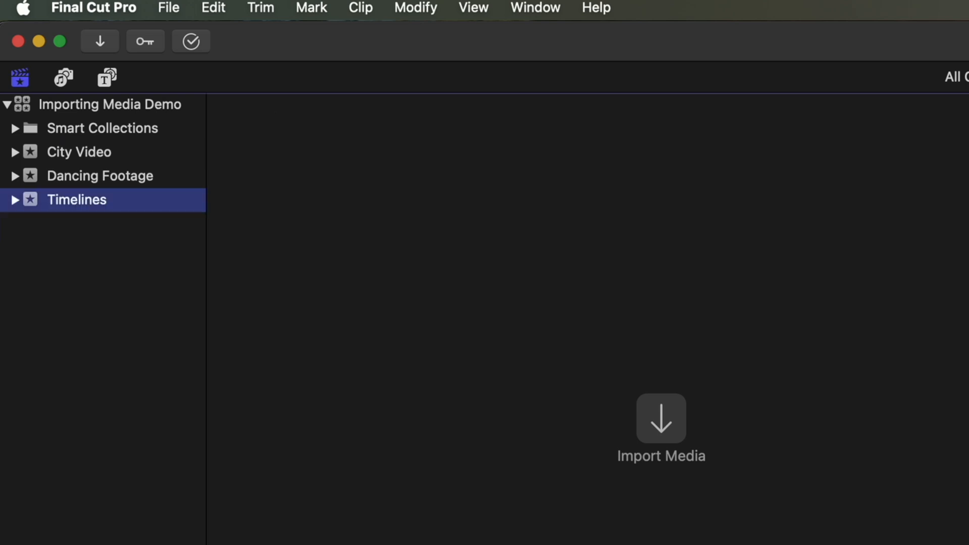
mouse_move(149, 206)
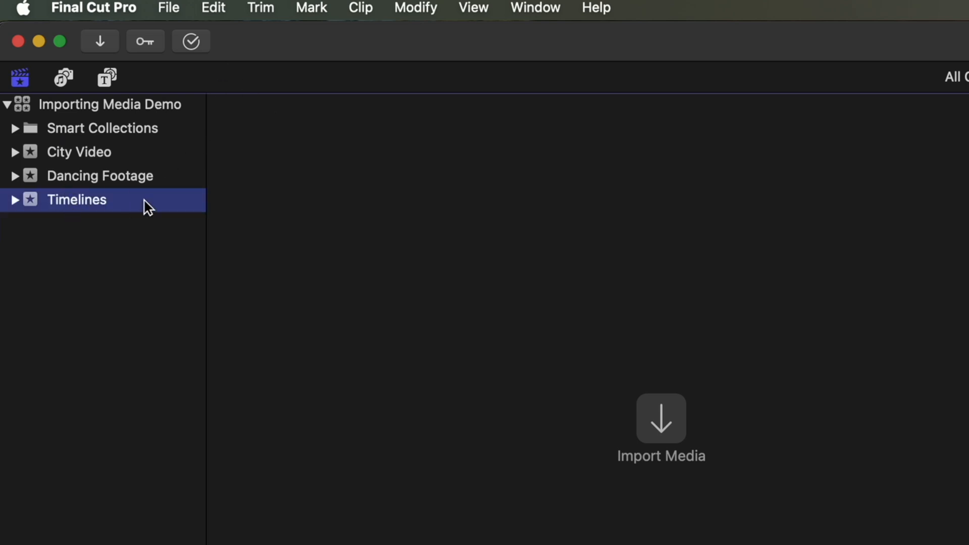
click(169, 8)
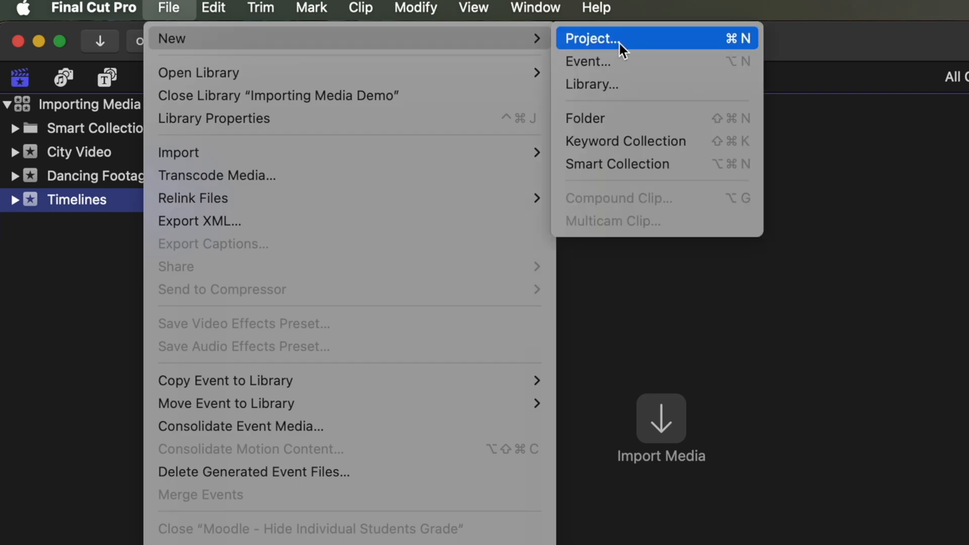
Create a new project named 'Rough Cut' with the 1080p HD video format
click(591, 38)
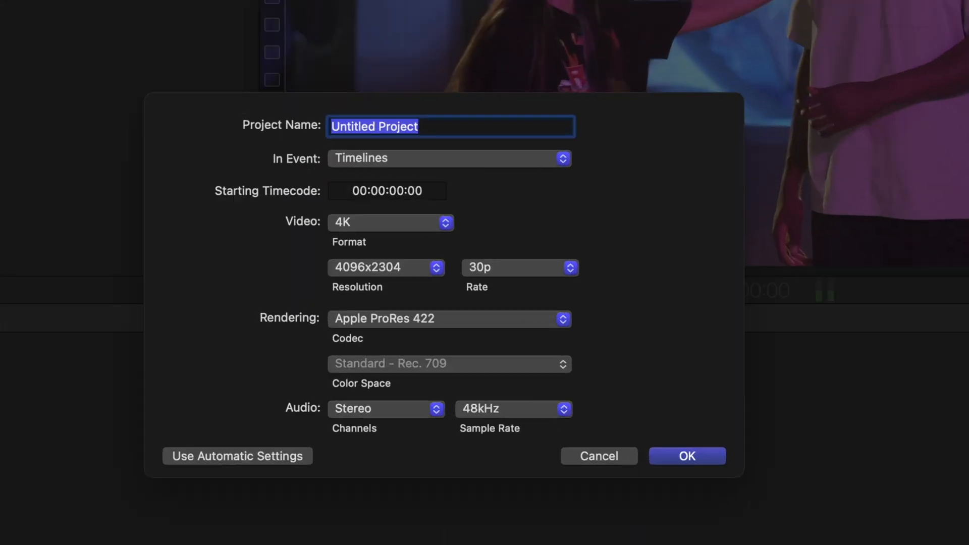
text(Rough)
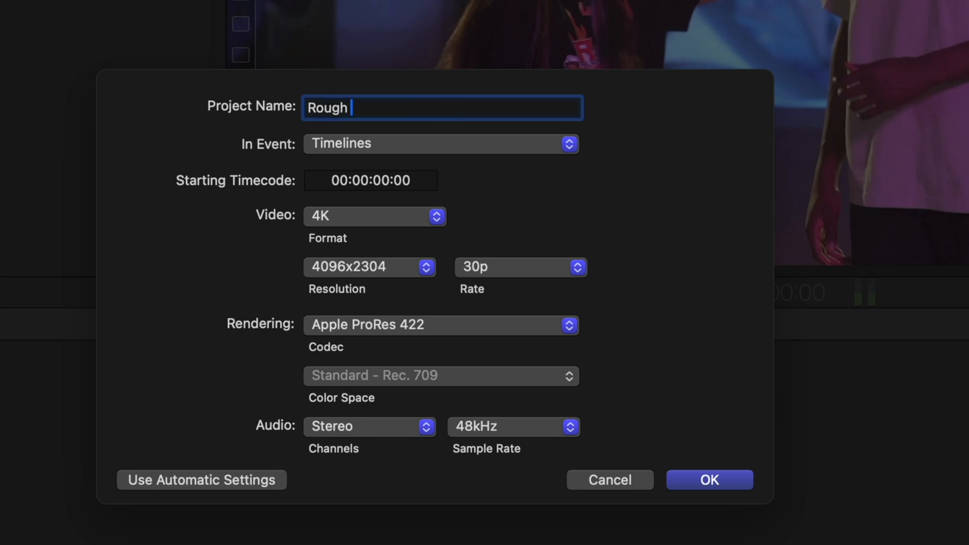
click(372, 216)
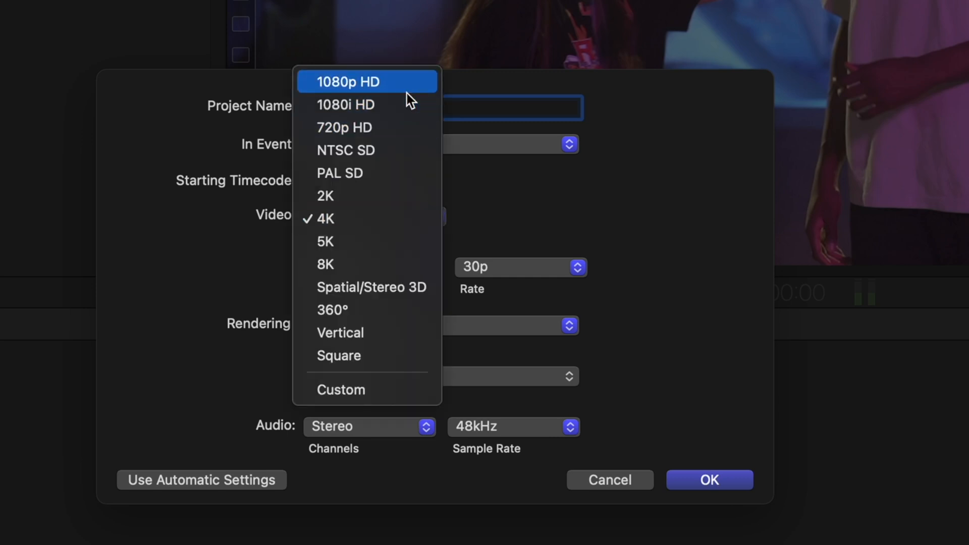
click(349, 80)
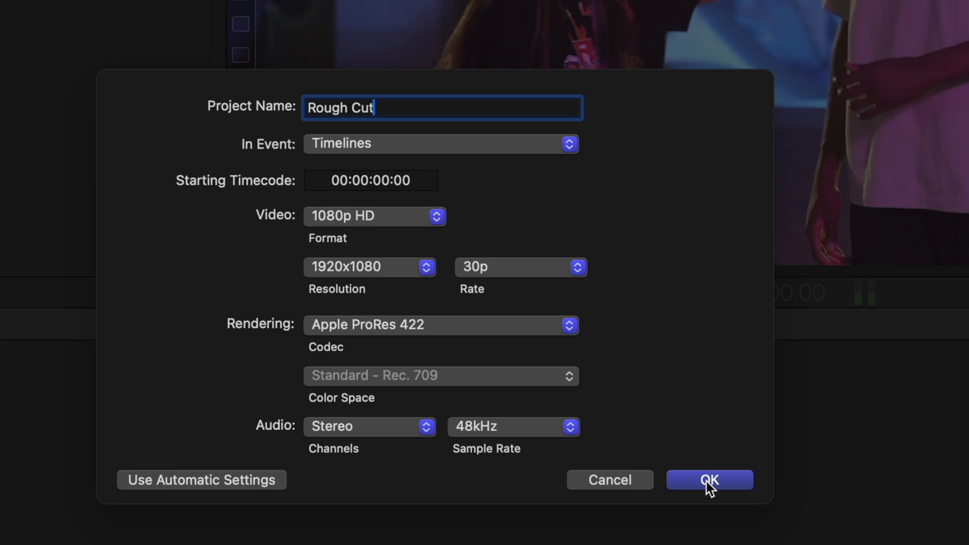
click(709, 479)
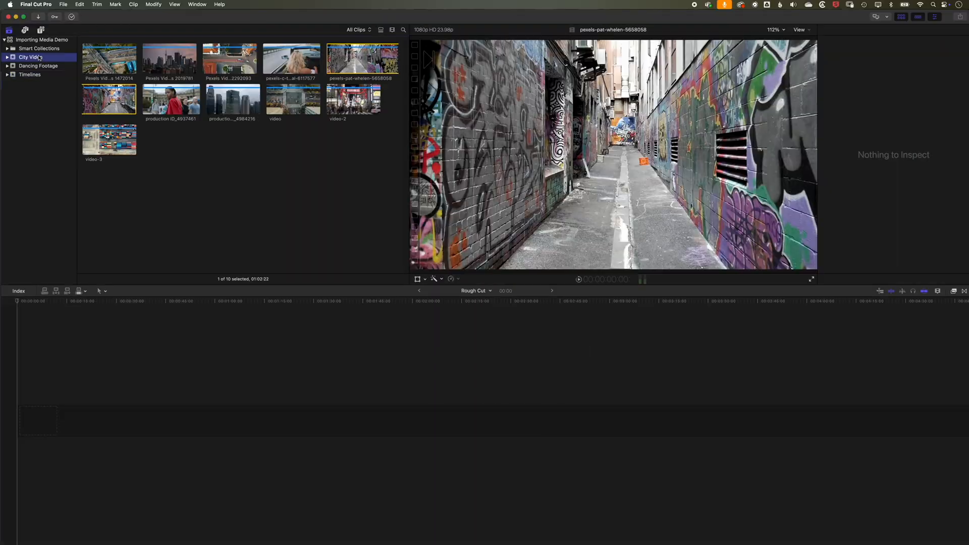
Drag the aerial highway shot and further City Video clips into the Rough Cut timeline
drag(109, 59, 136, 408)
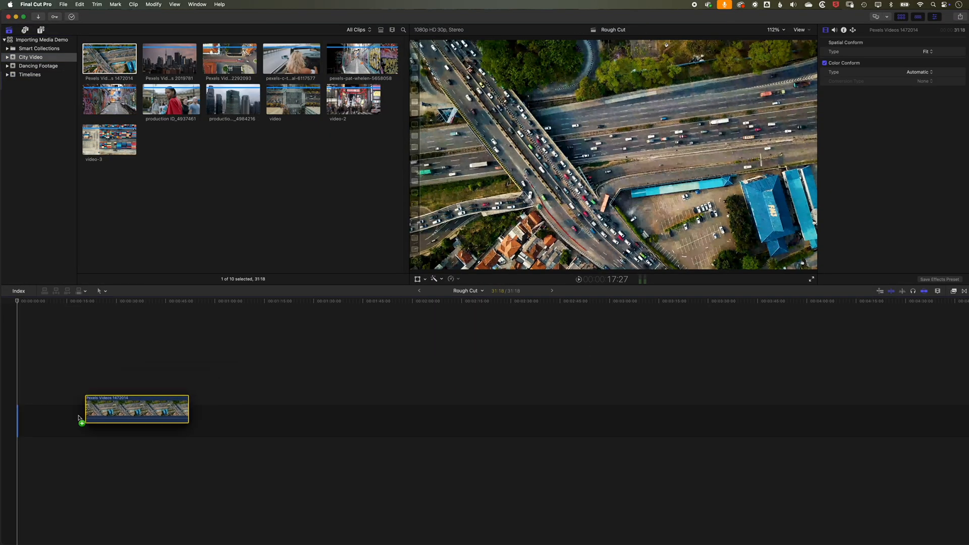
drag(170, 59, 204, 420)
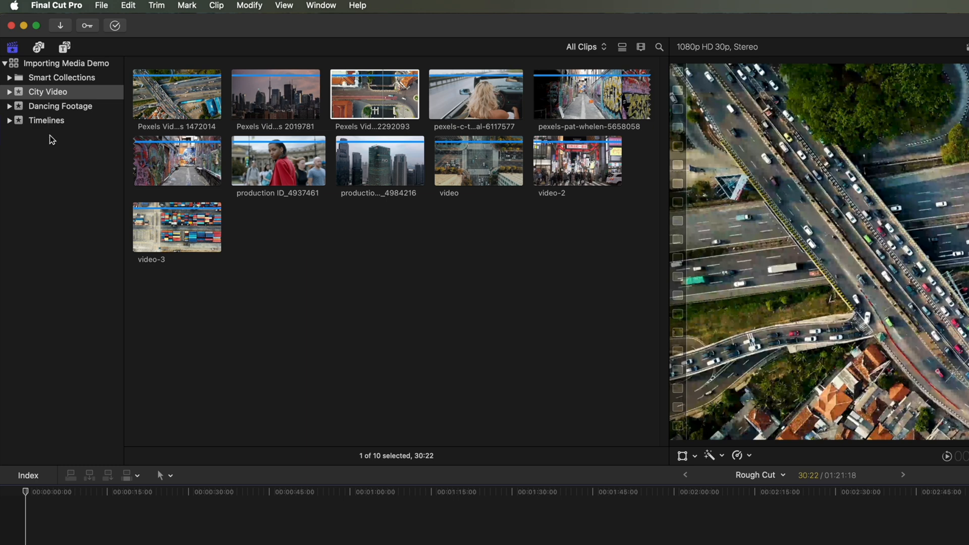
mouse_move(85, 123)
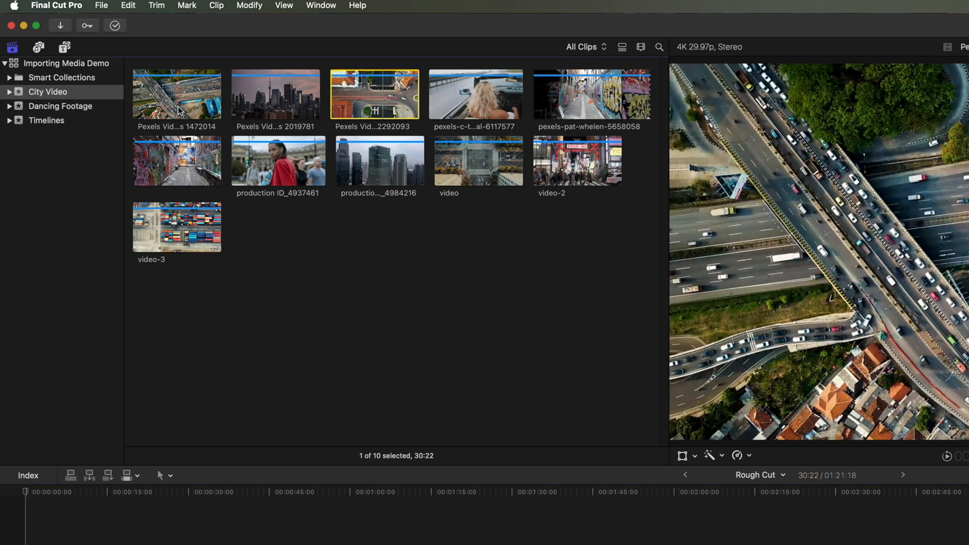
Tag the aerial highway clip with the keyword 'traffic' via the keyword editor (Cmd+K)
click(176, 94)
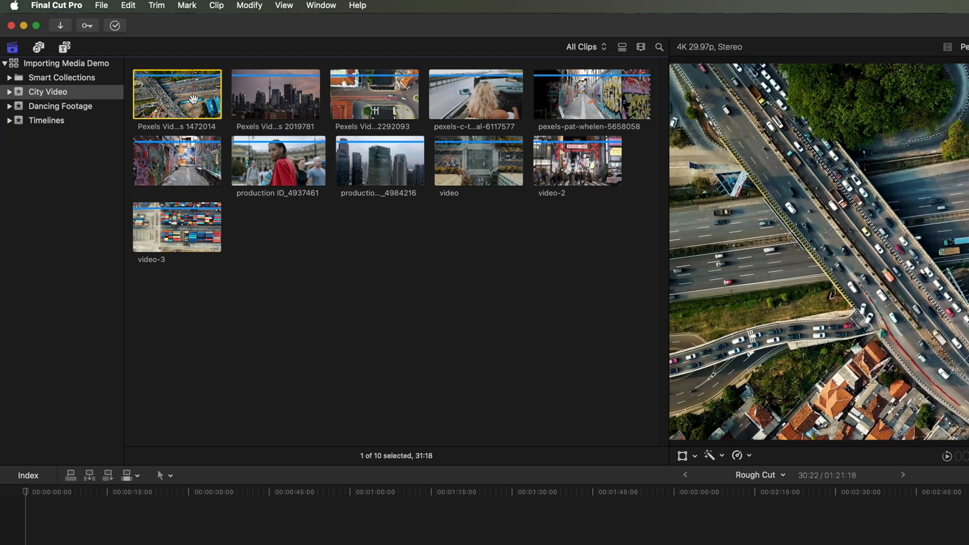
key(cmd+k)
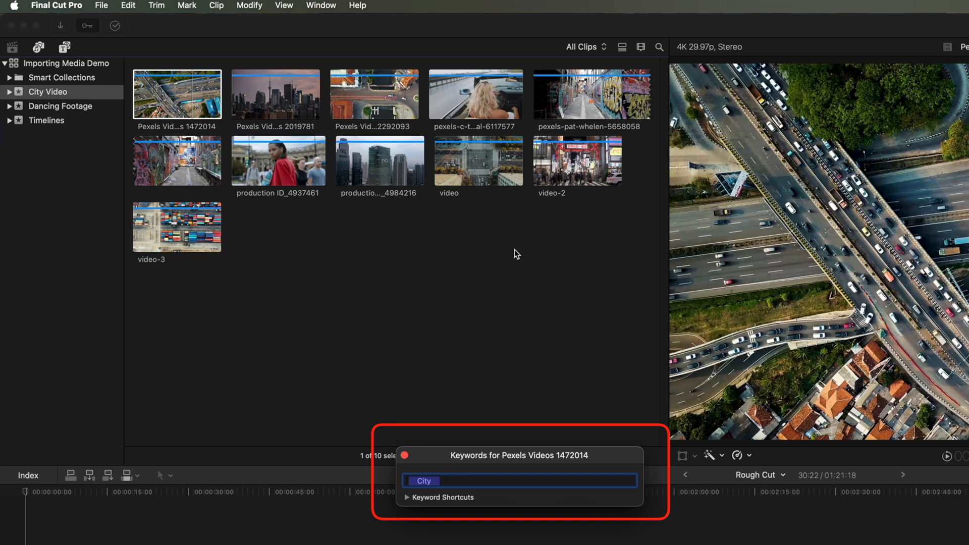
text(traffic)
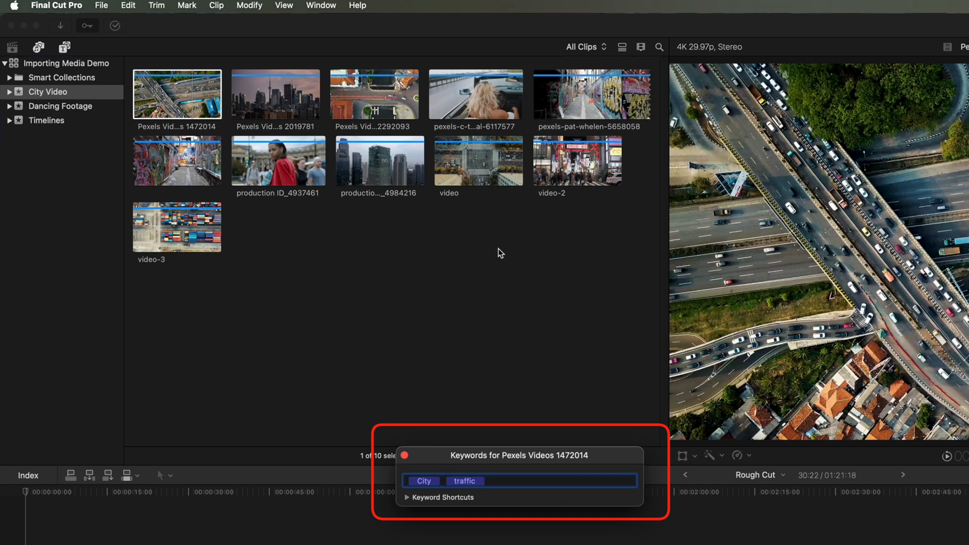
Compare the one-clip traffic collection with the ten-clip City collection, then select the overhead street clip
click(10, 92)
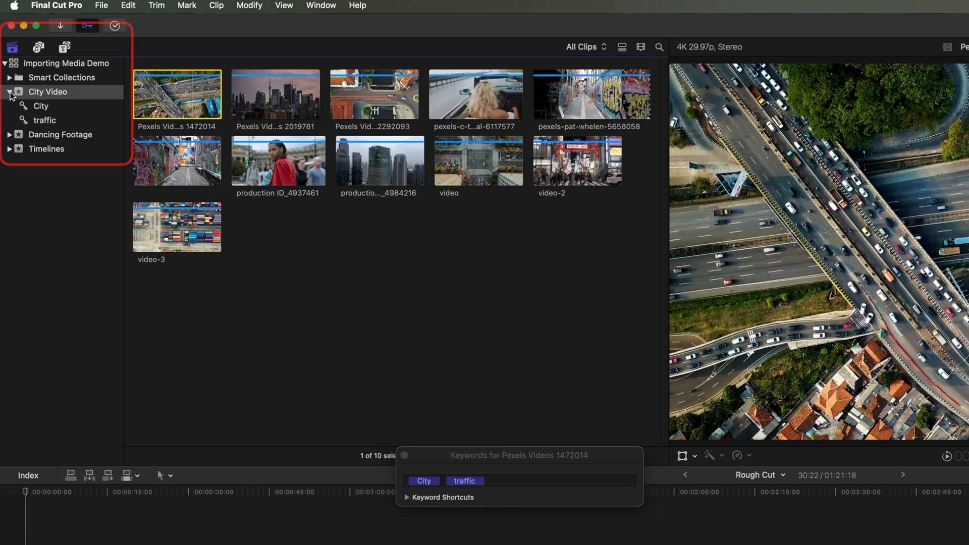
click(40, 106)
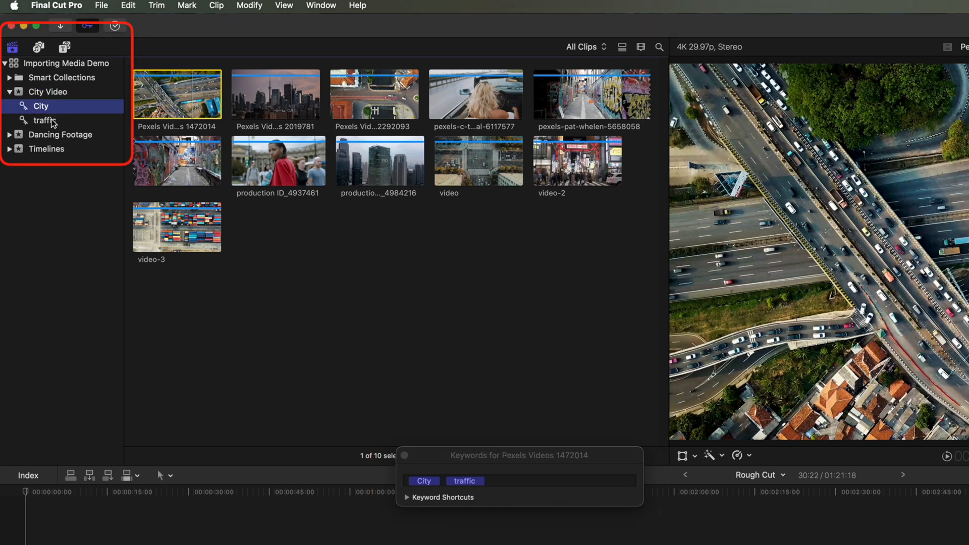
click(46, 120)
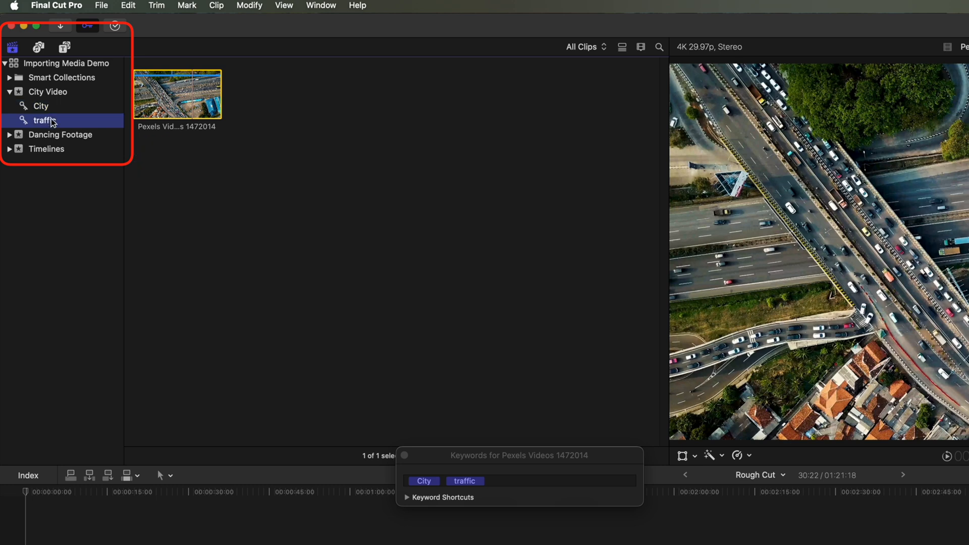
click(40, 106)
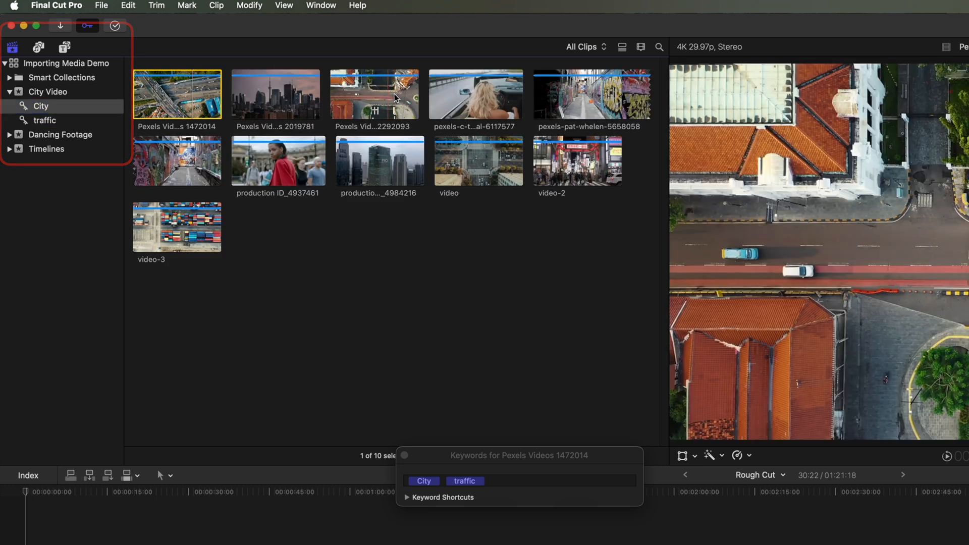
click(374, 94)
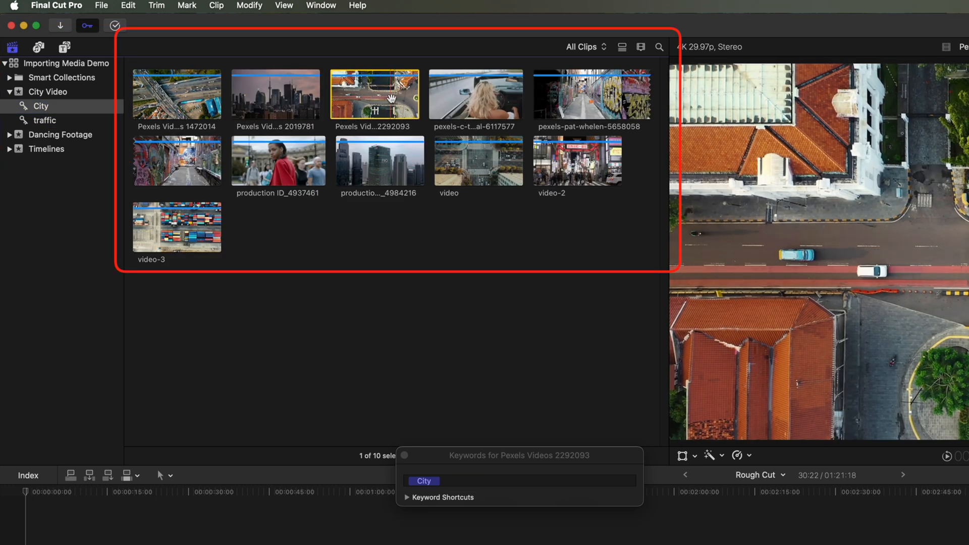
Tag the overhead street and video clips with 'traffic' and view the three-clip traffic collection
click(478, 161)
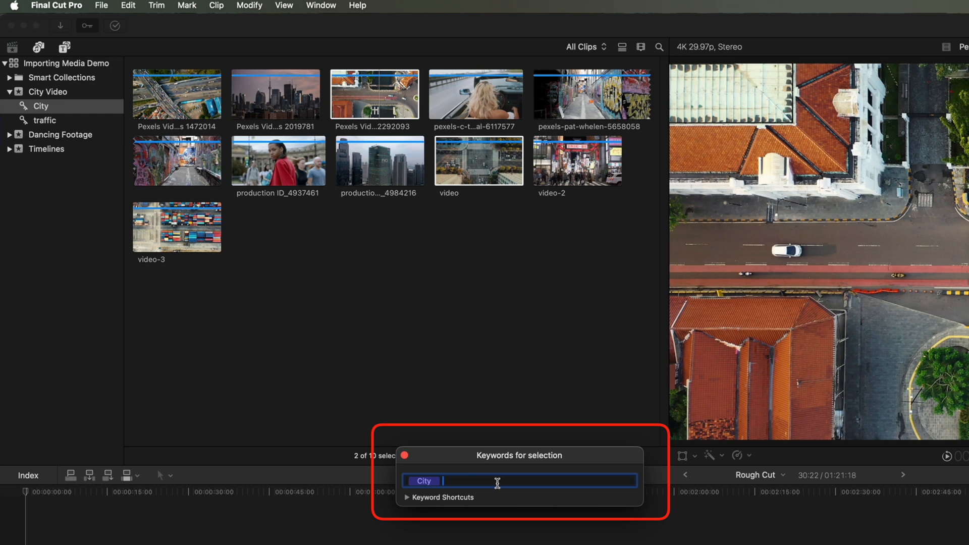
text(traffic)
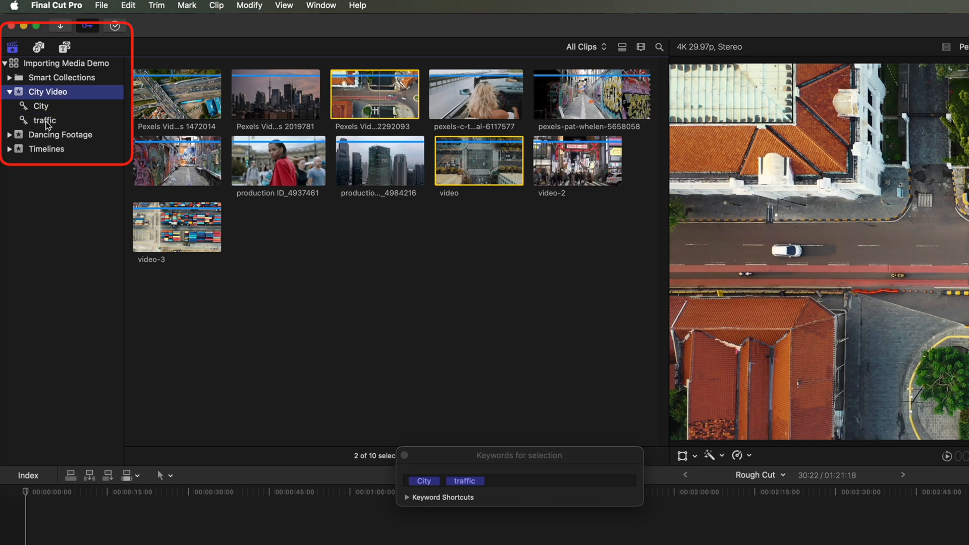
click(45, 120)
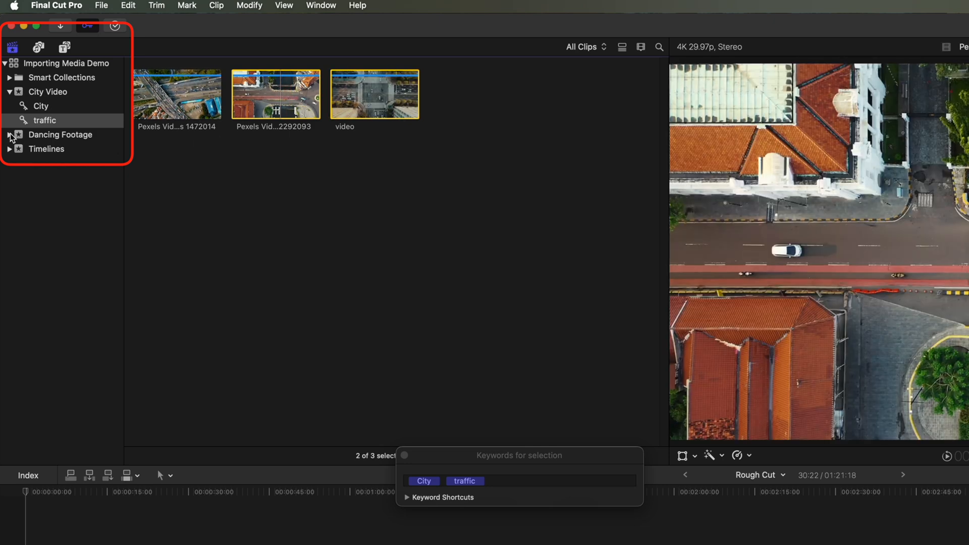
Expand Dancing Footage and tag one dancing group clip with the 'boy dancing' keyword
click(6, 134)
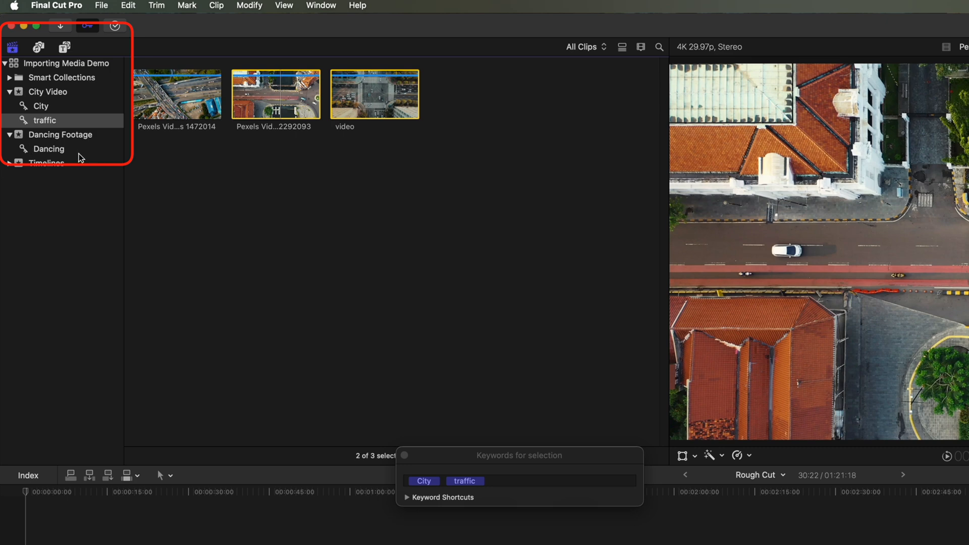
click(60, 134)
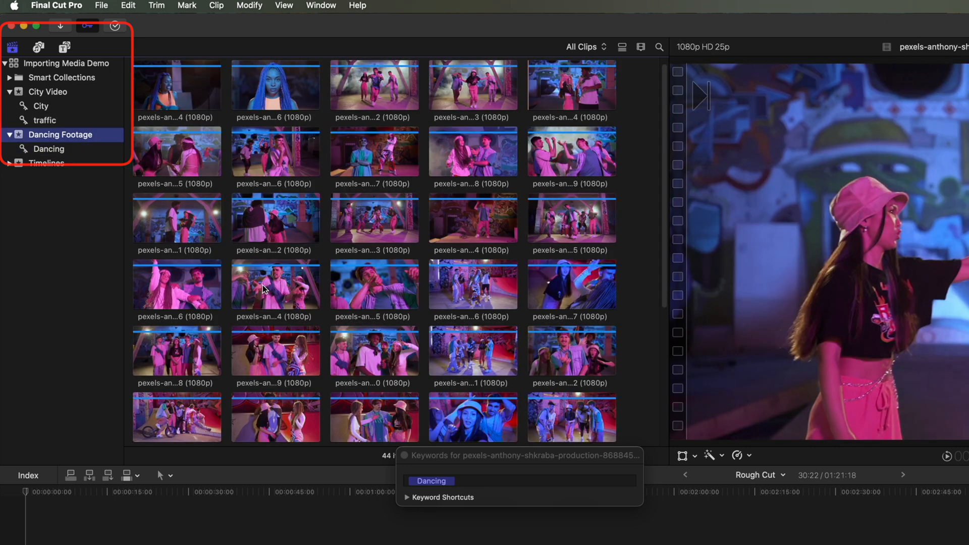
click(275, 285)
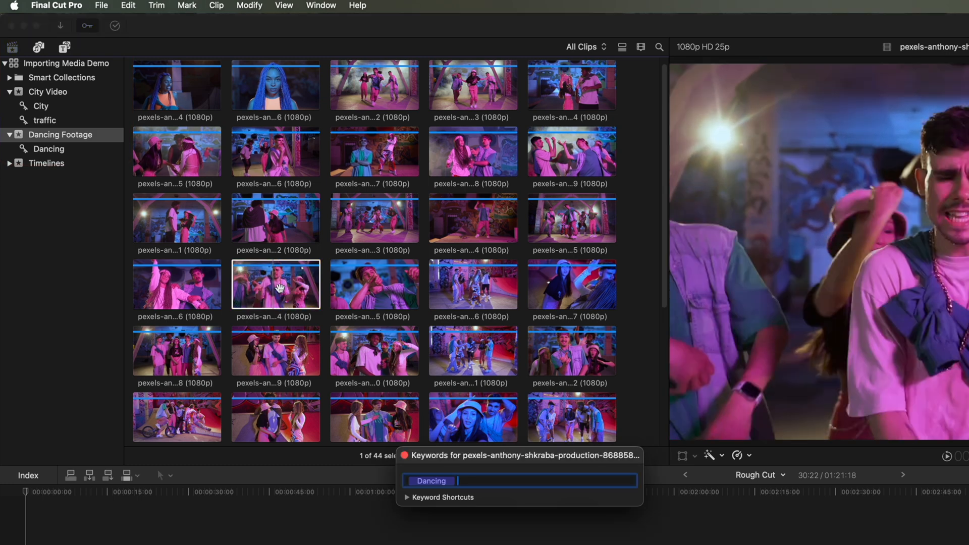
text(boy dan)
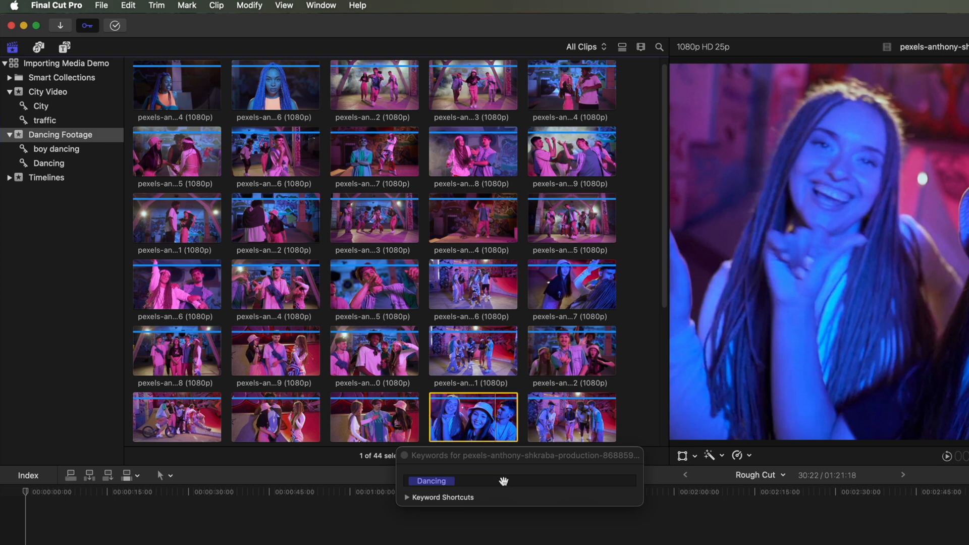
Tag another clip with 'girl dancing' and view the one-clip girl dancing collection
text(girl)
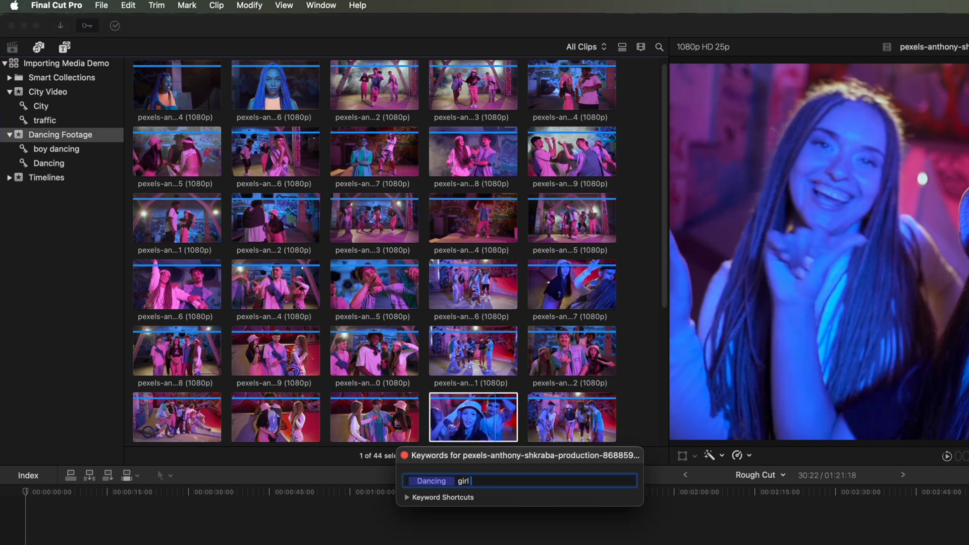
text(dancing)
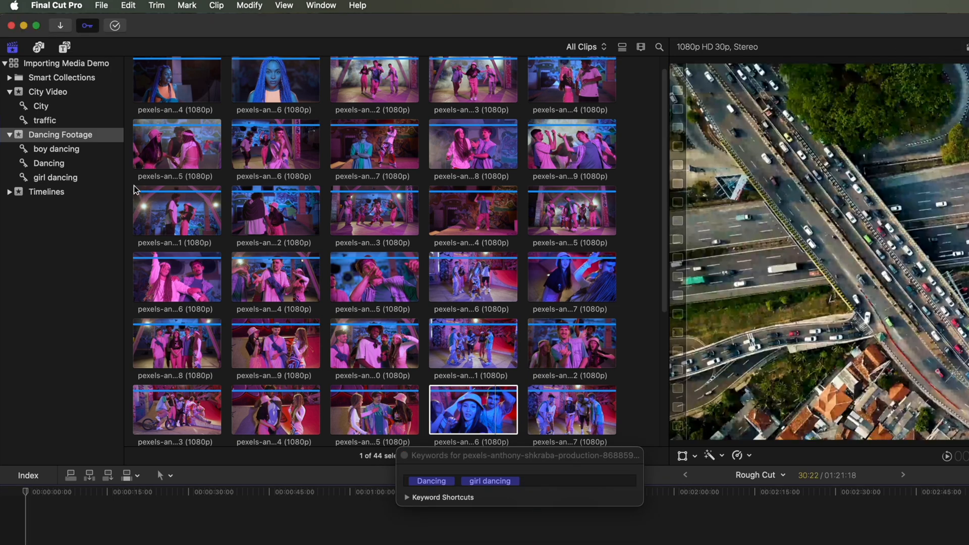
click(61, 134)
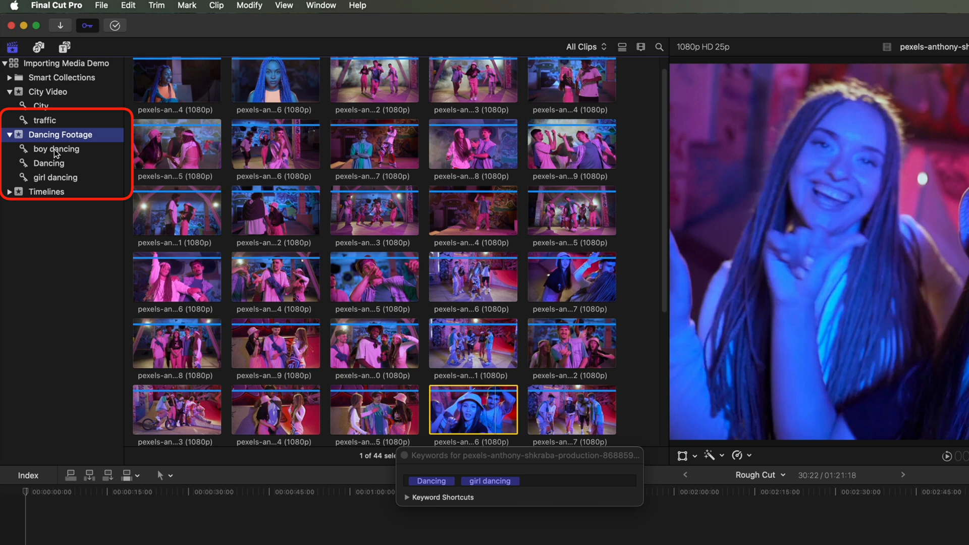
click(54, 178)
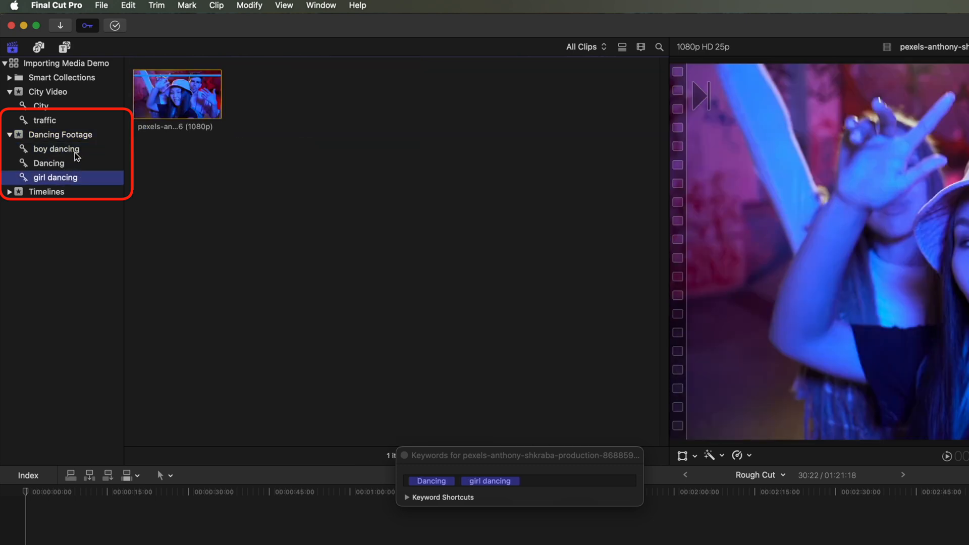
mouse_move(74, 181)
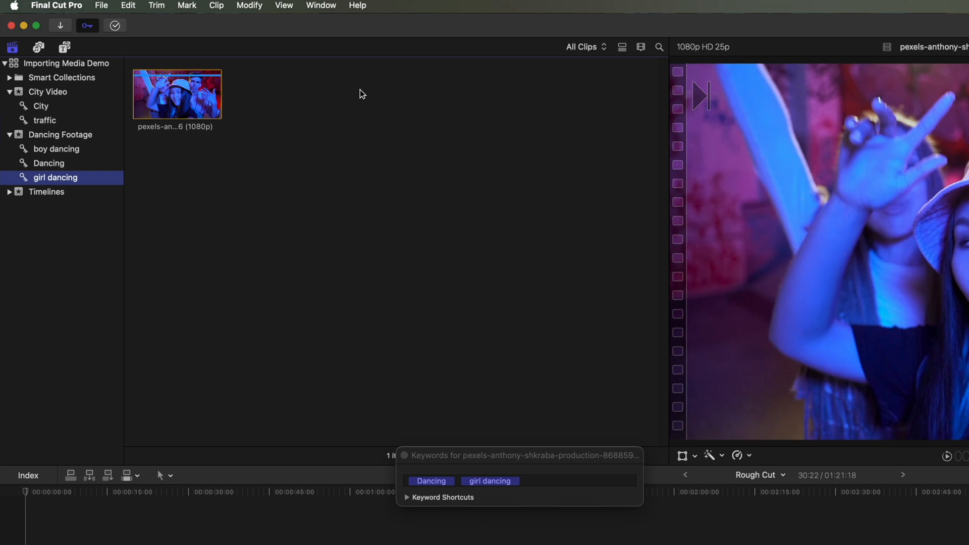
Reject the woman-in-red clip in City Video and hide rejected clips from the browser
click(583, 47)
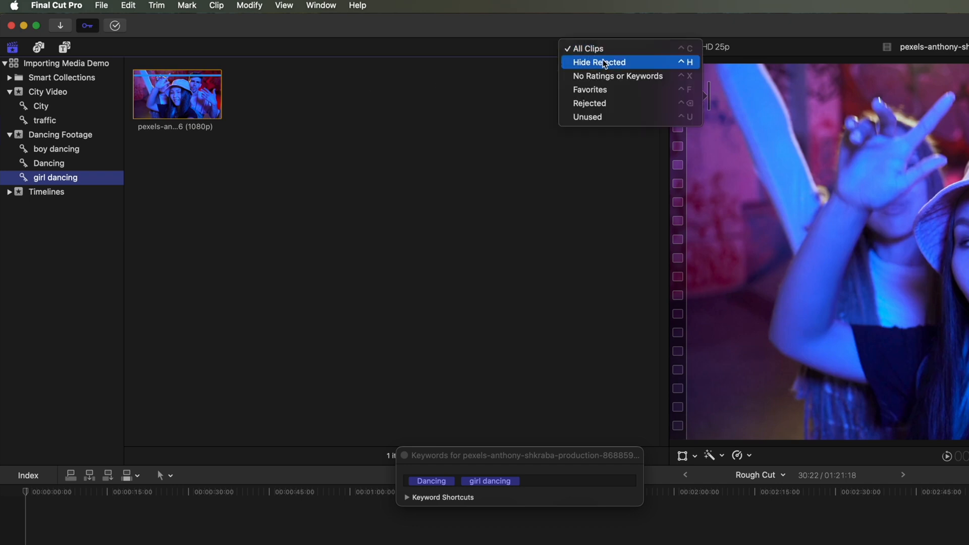
click(583, 48)
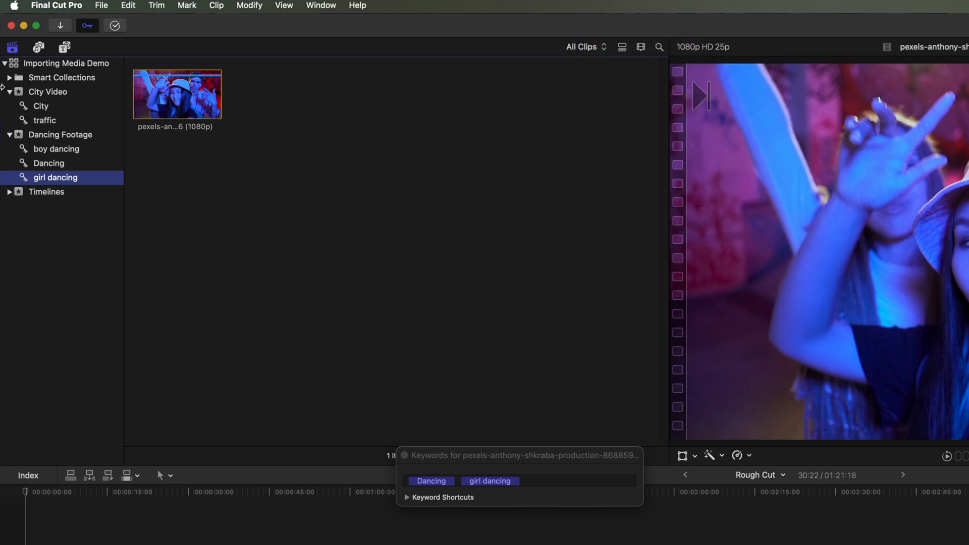
click(47, 92)
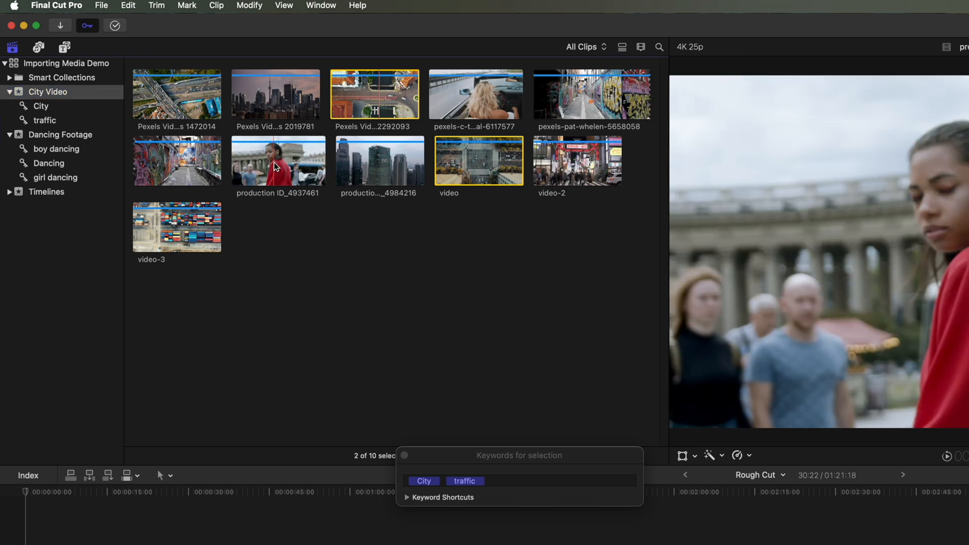
click(278, 161)
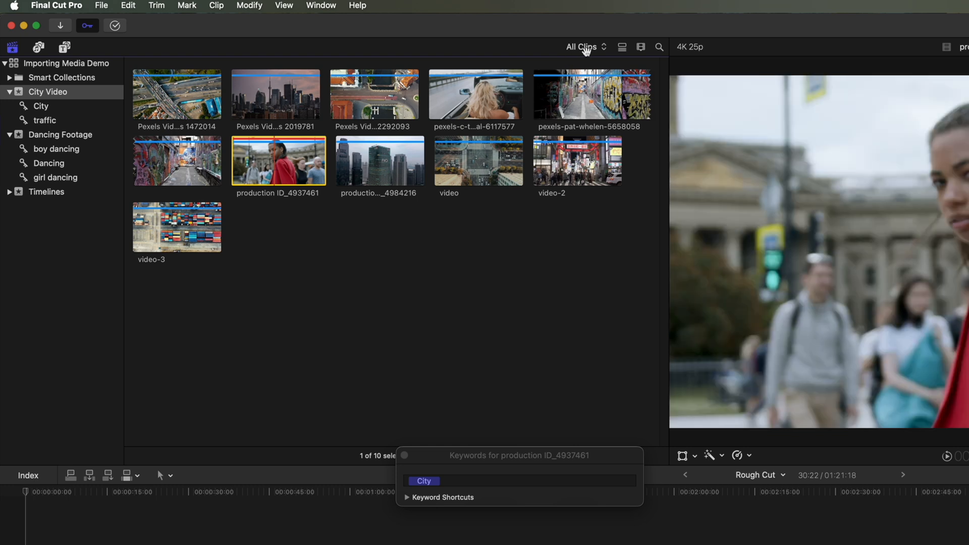
click(583, 47)
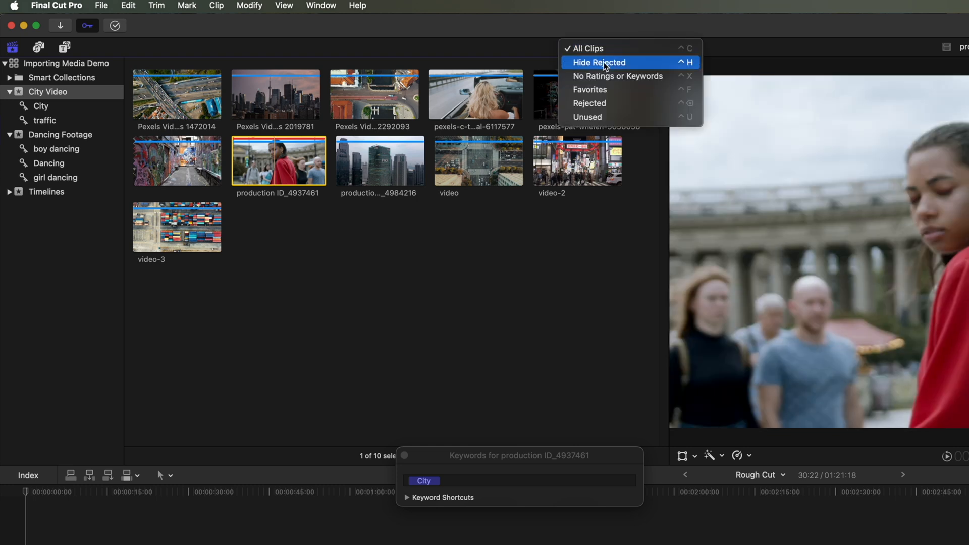
click(599, 61)
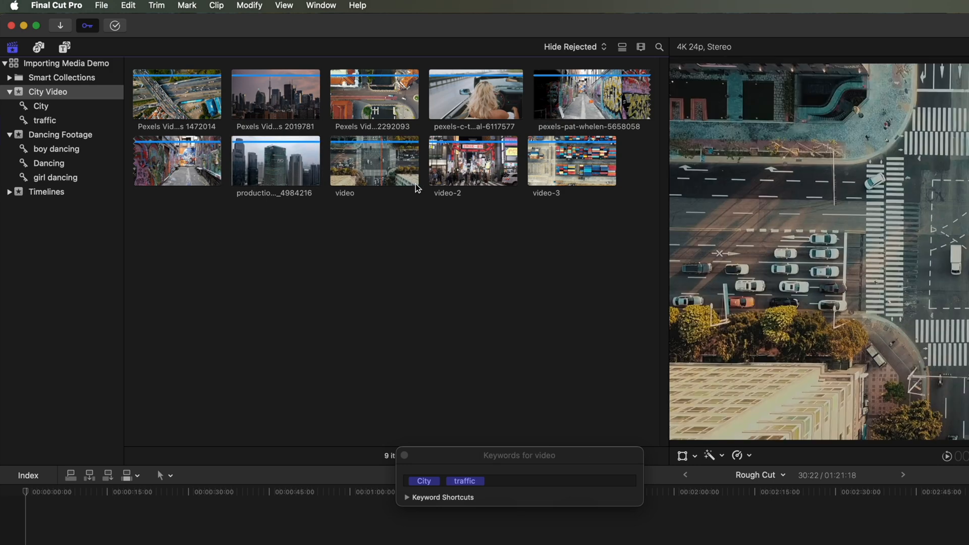
Reject the graffiti alley clip and filter the browser to show only rejected clips
click(591, 94)
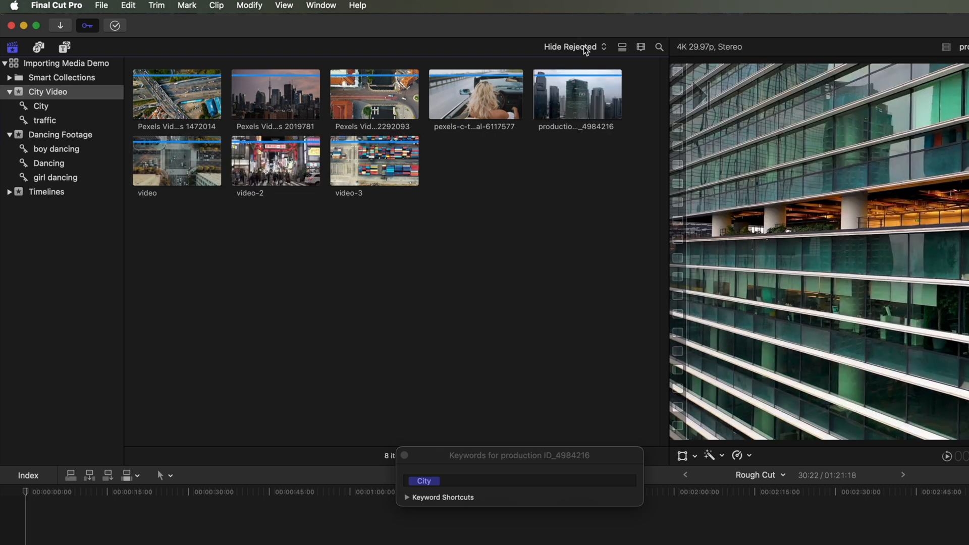
click(570, 47)
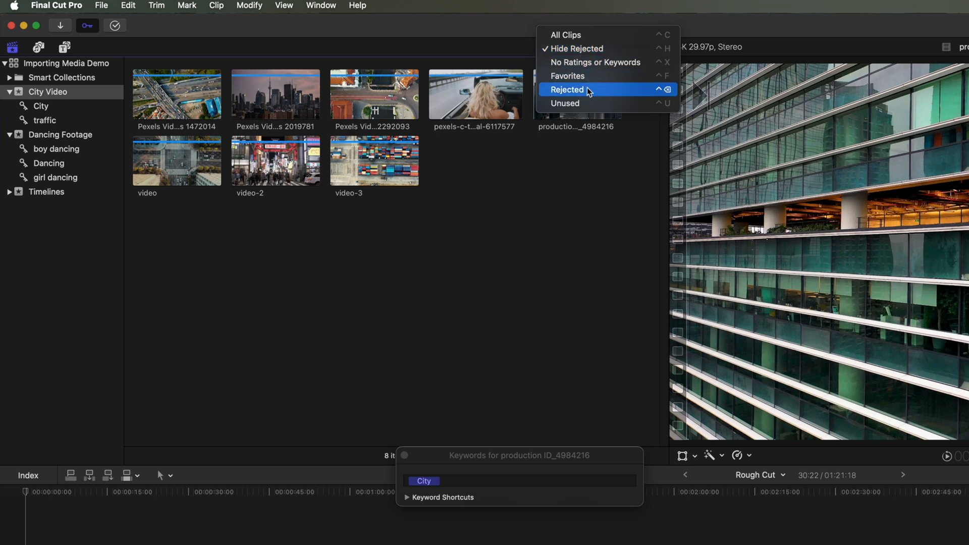
click(568, 90)
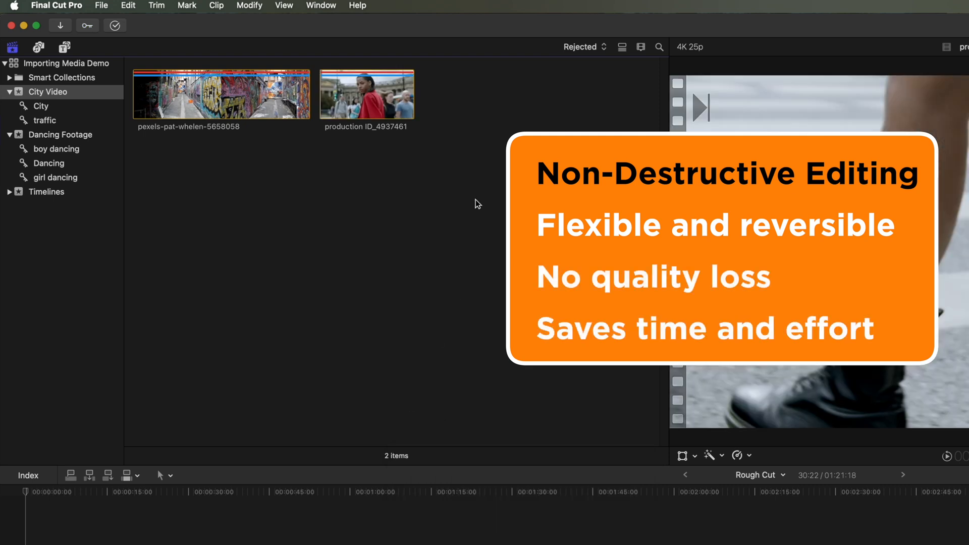
mouse_move(482, 192)
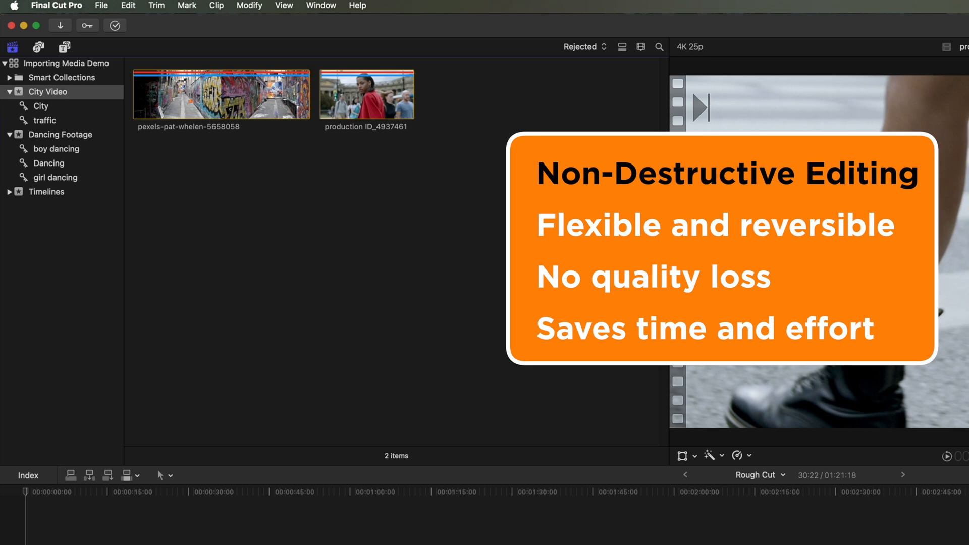
mouse_move(571, 82)
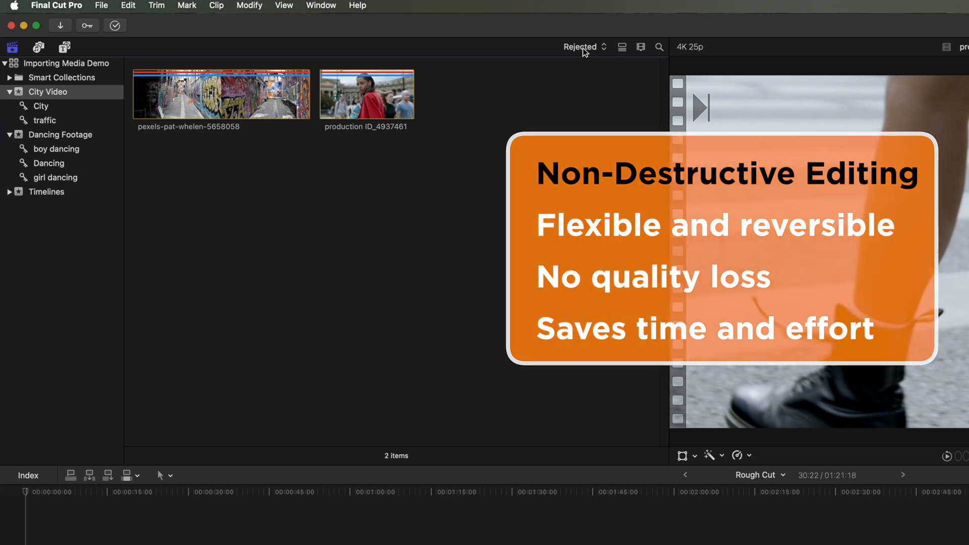
Show all City Video clips again and unrate the woman-in-red clip via the Mark menu
click(581, 47)
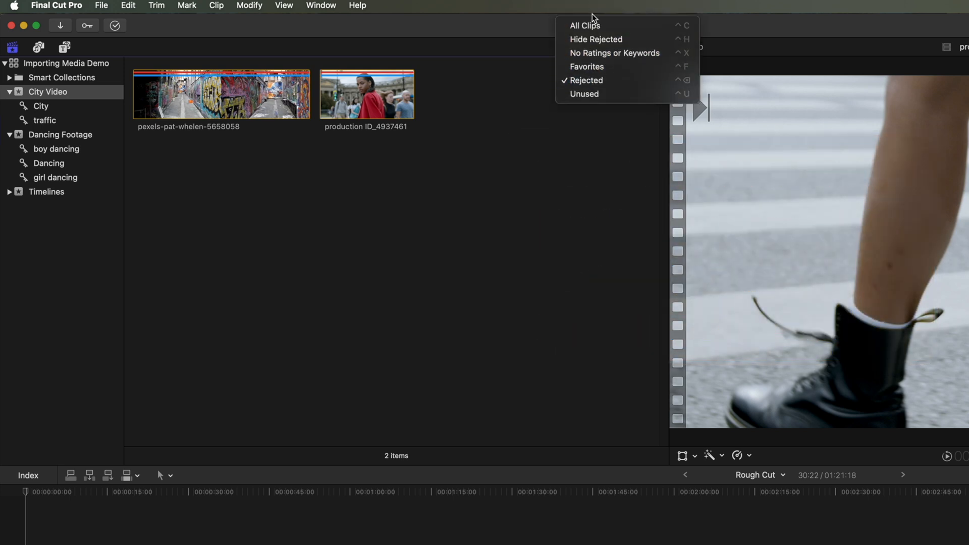
click(584, 25)
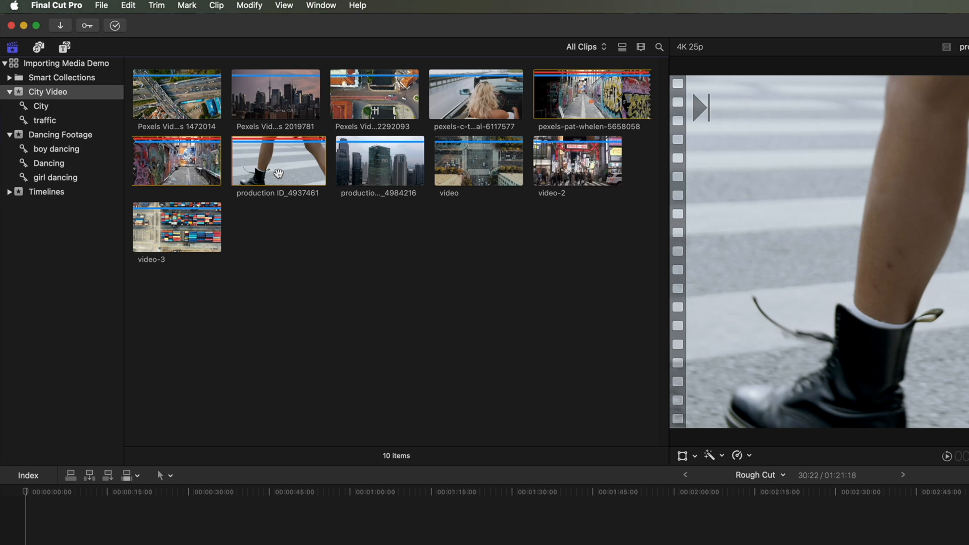
click(278, 160)
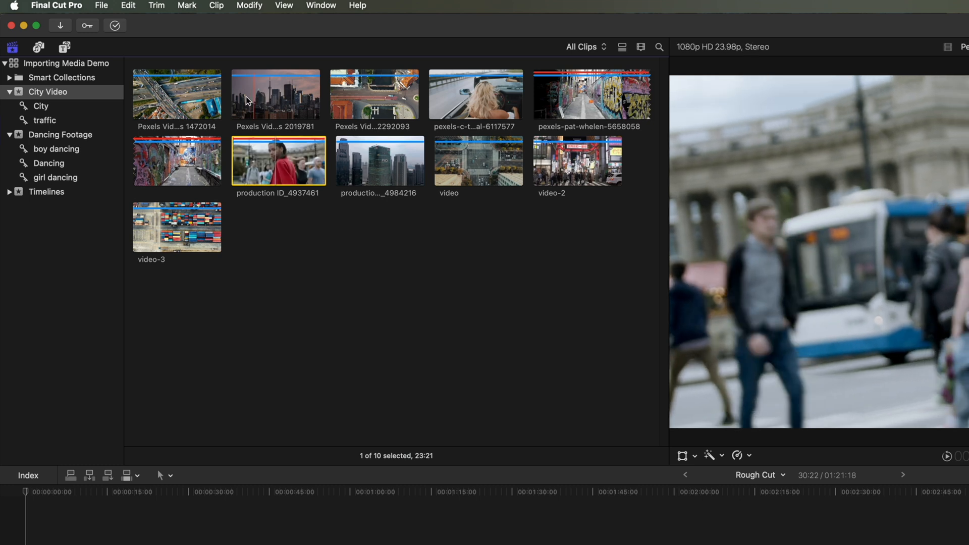
click(187, 7)
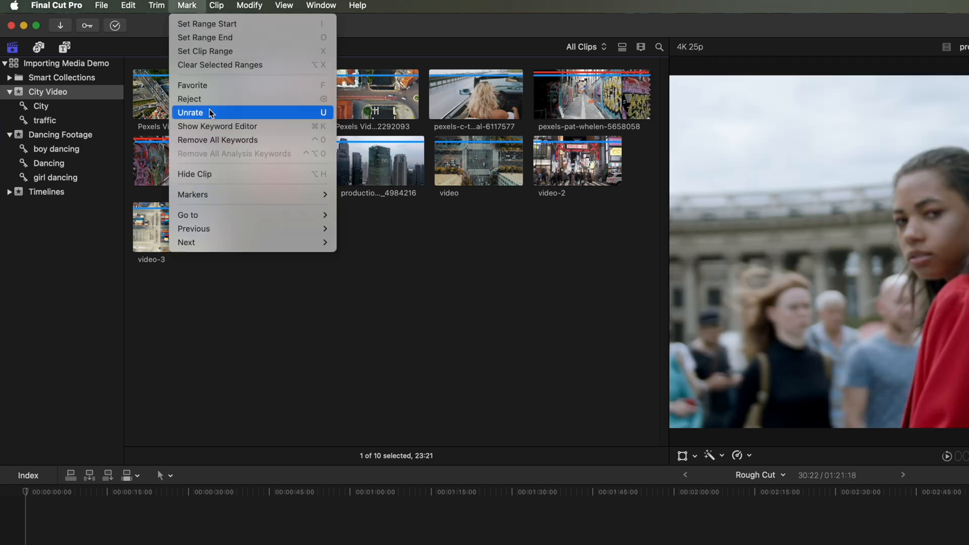
click(191, 112)
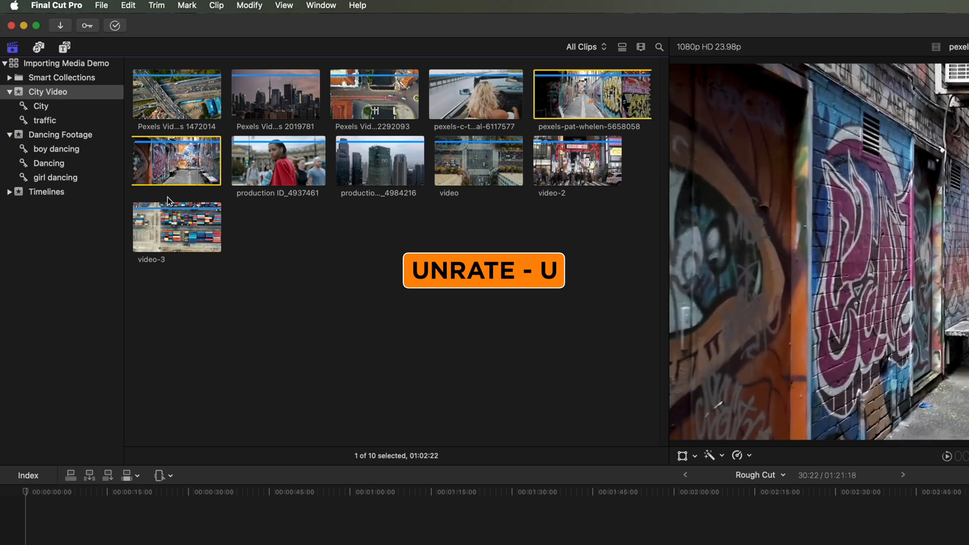
Unrate the graffiti alley clip and select a clip to mark as a favorite
click(187, 6)
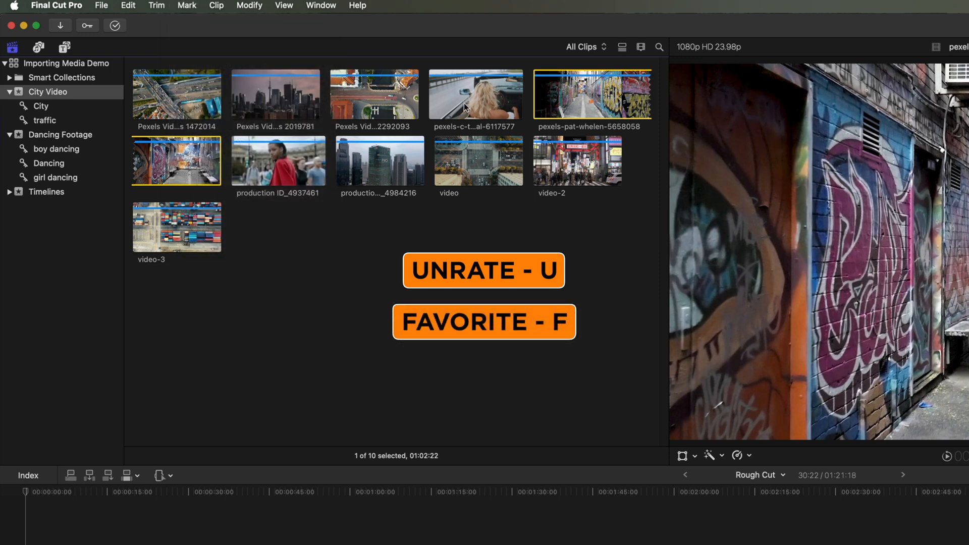
click(476, 94)
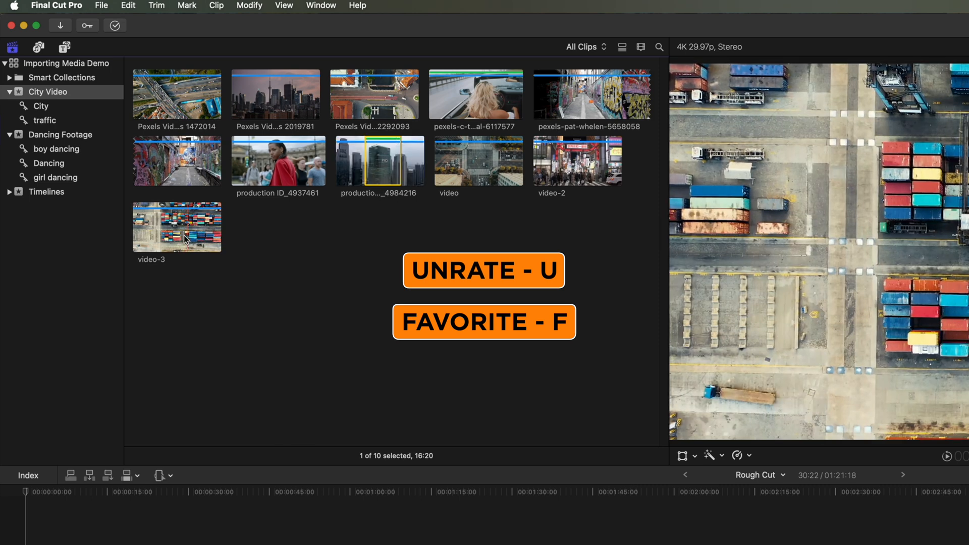
mouse_move(185, 227)
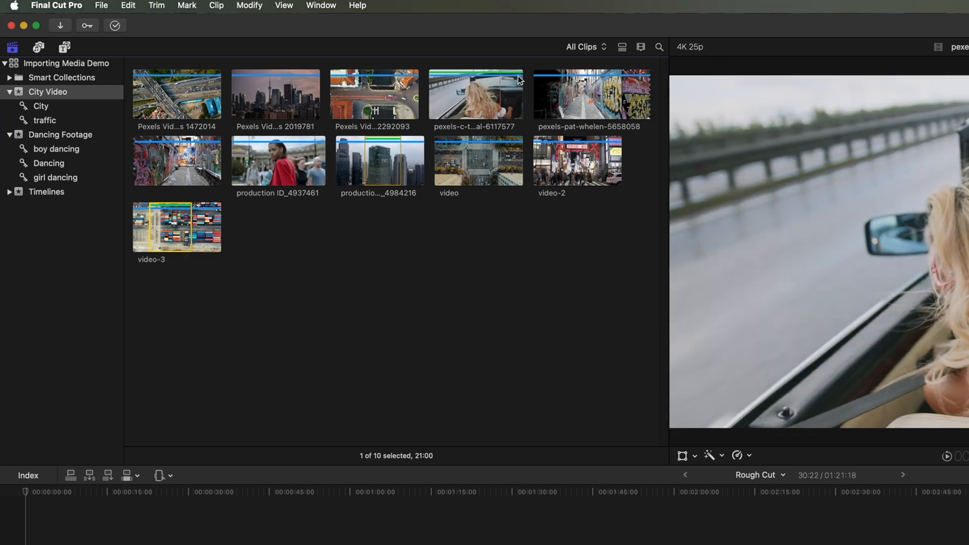
click(584, 47)
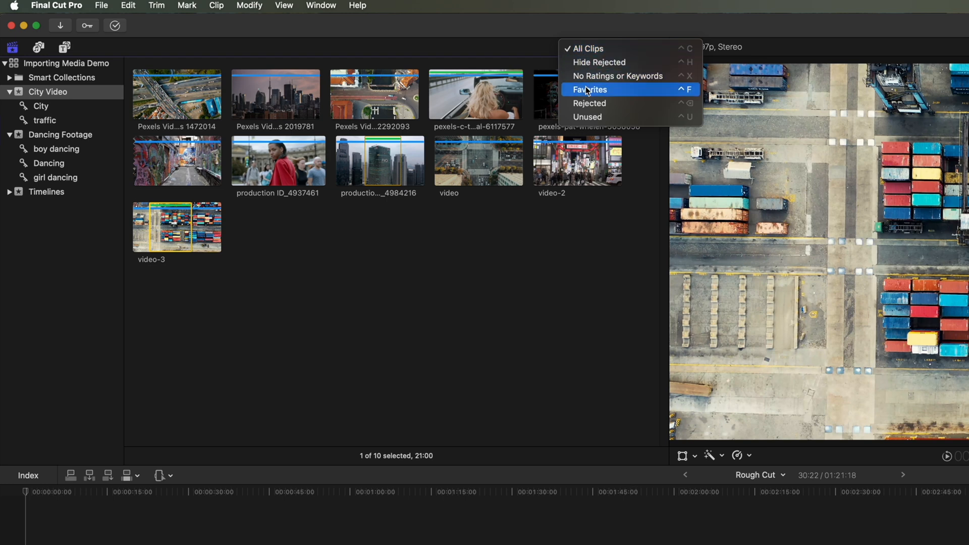
click(591, 89)
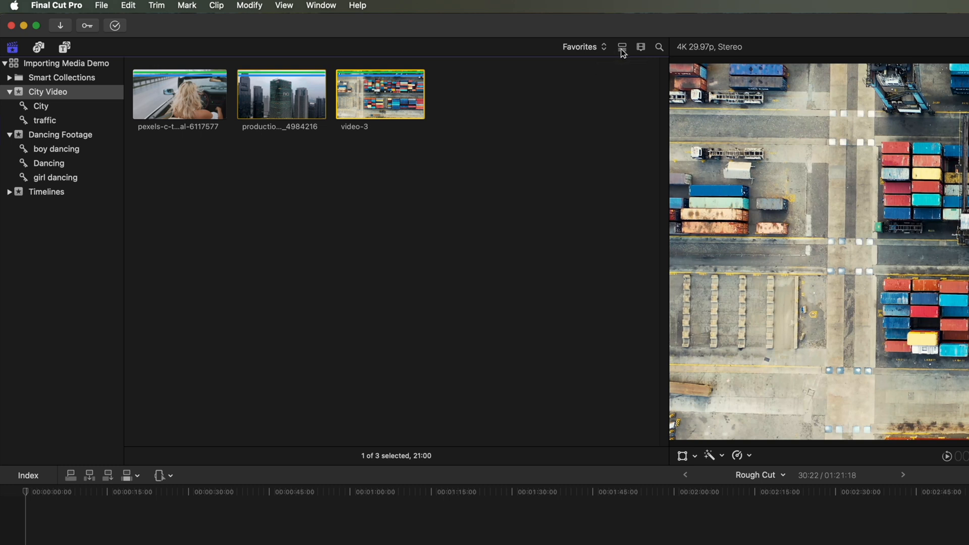
click(641, 47)
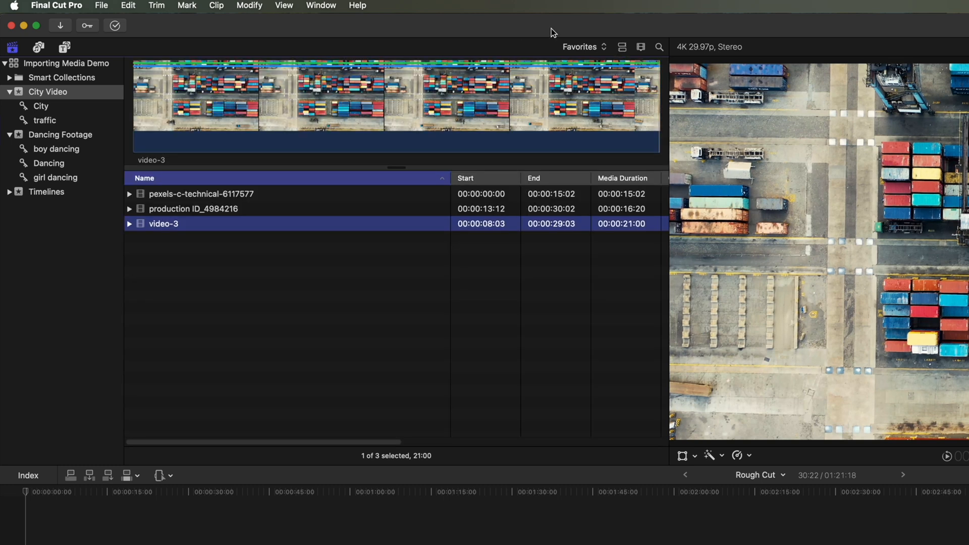
click(582, 46)
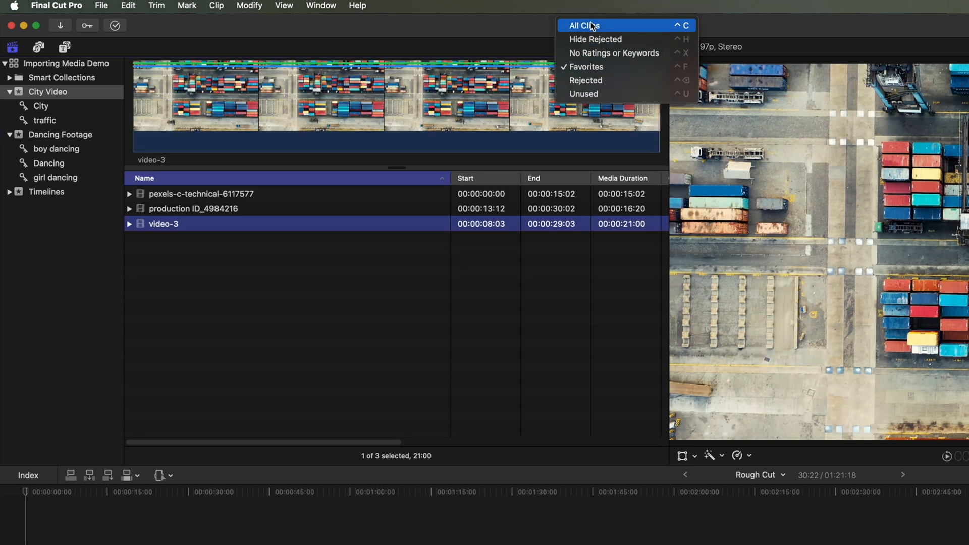
click(581, 25)
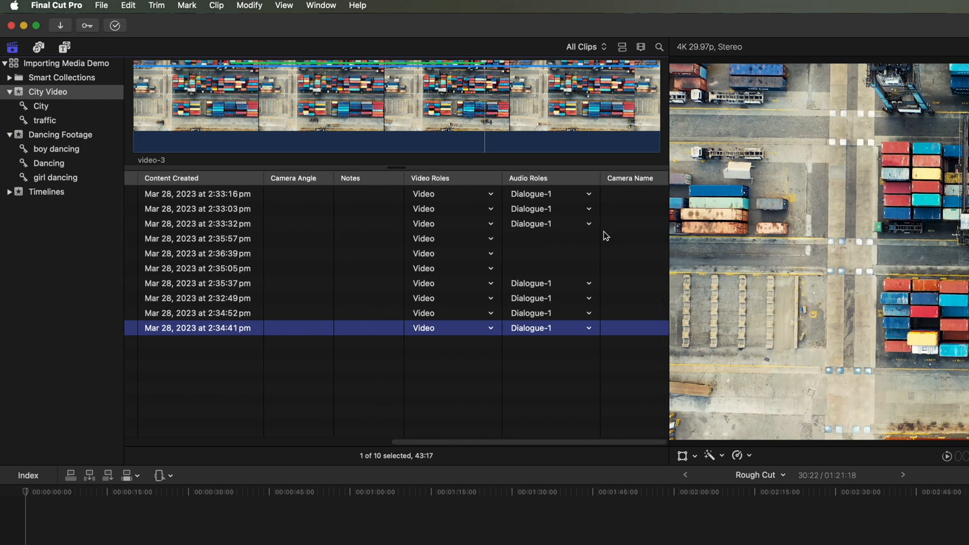
click(623, 48)
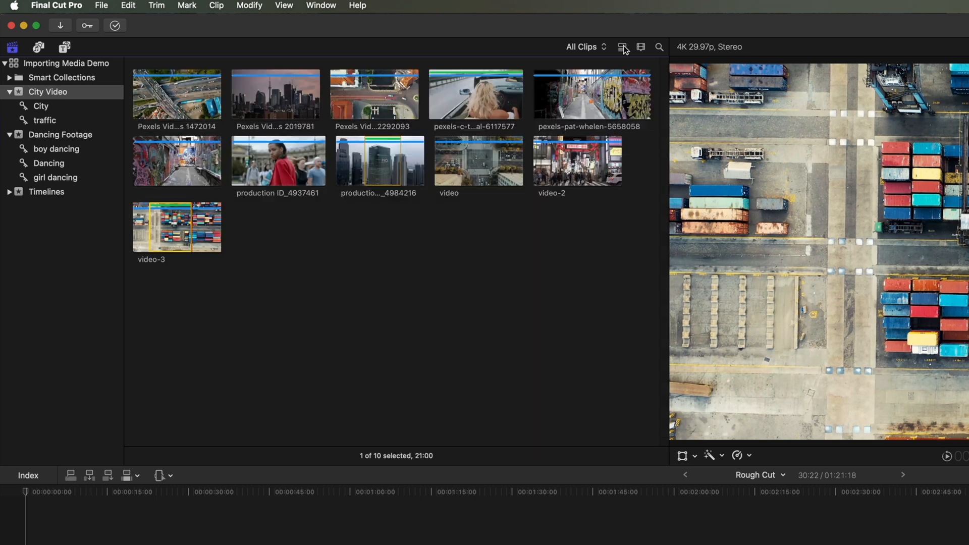
In Clip Appearance, adjust clip height and set filmstrips to a thumbnail every 2 seconds
click(641, 47)
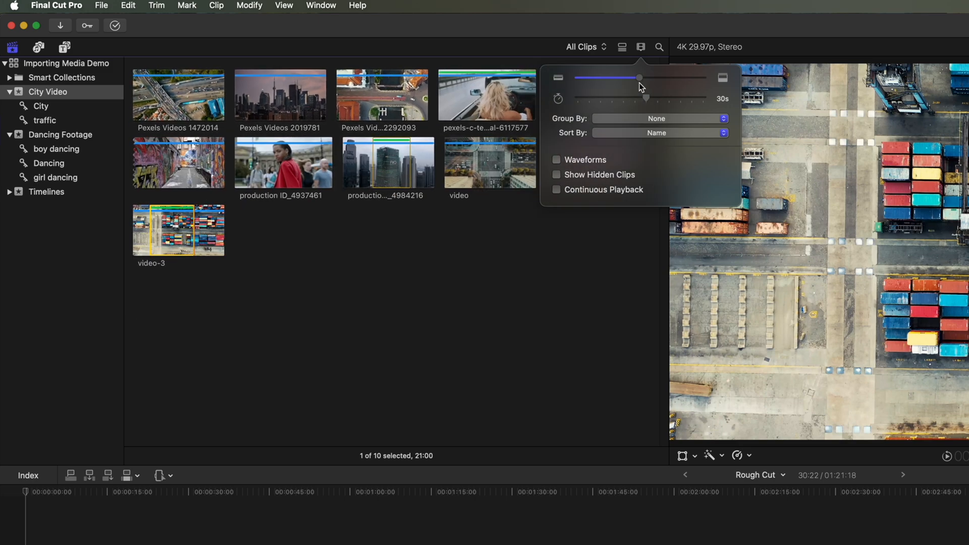
drag(638, 78, 681, 78)
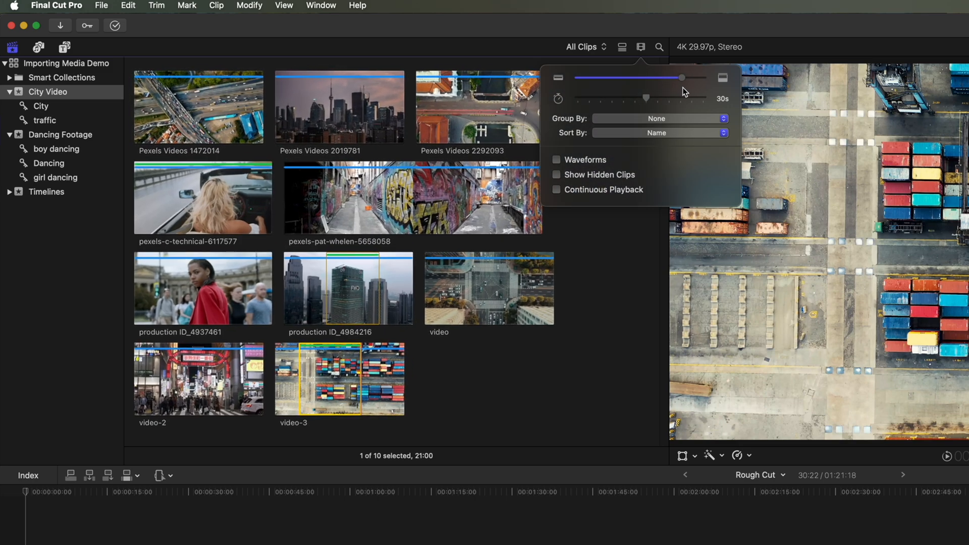
drag(680, 77, 634, 78)
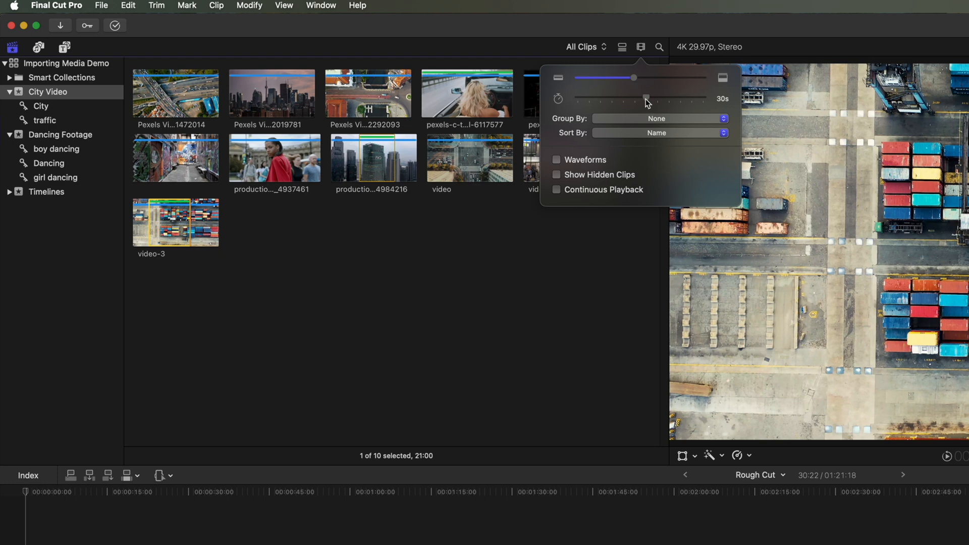
drag(645, 98, 623, 98)
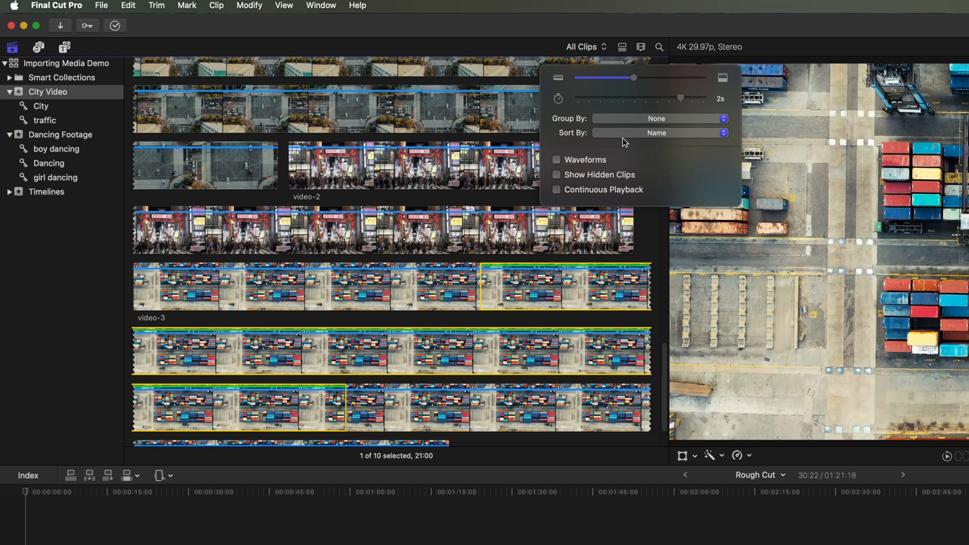
Check the Group By choices and toggle audio waveforms off before closing Clip Appearance
click(659, 119)
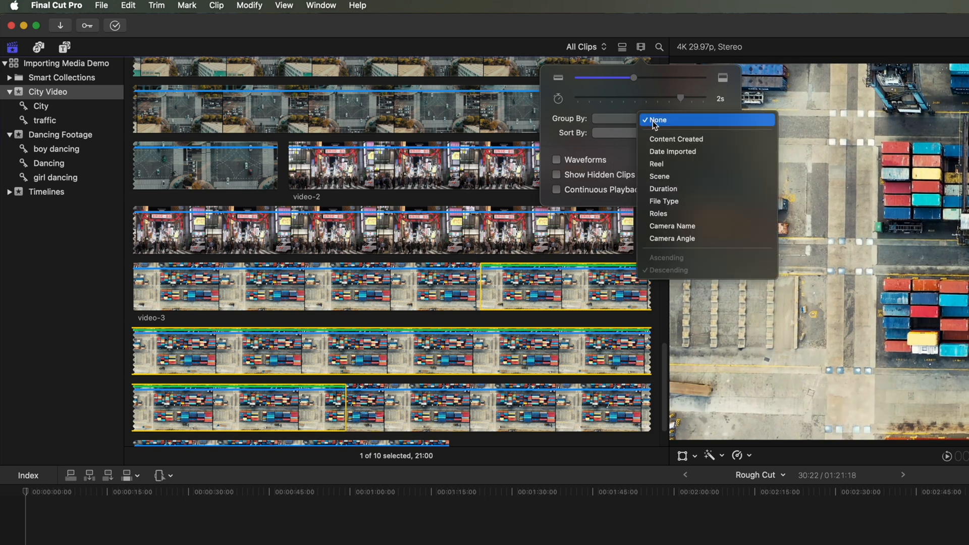
mouse_move(577, 147)
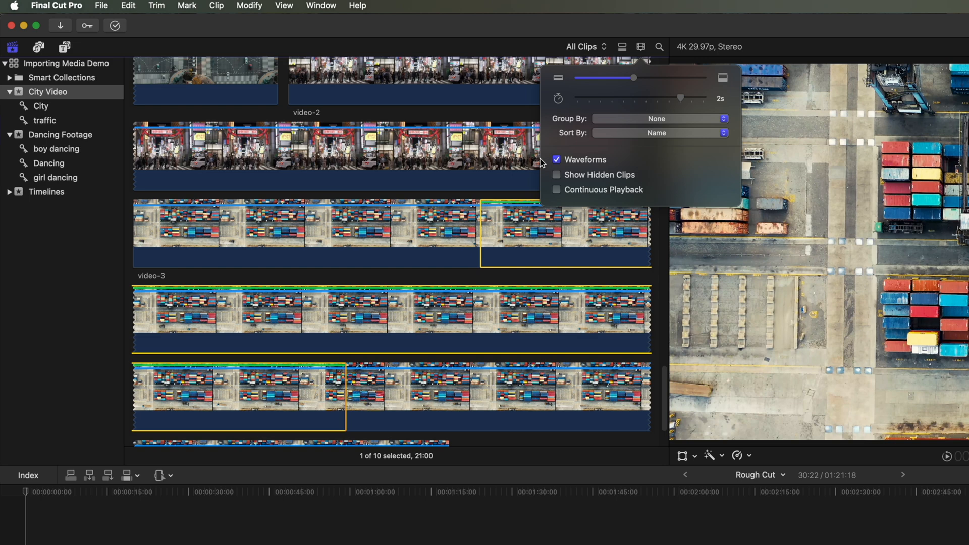
click(556, 160)
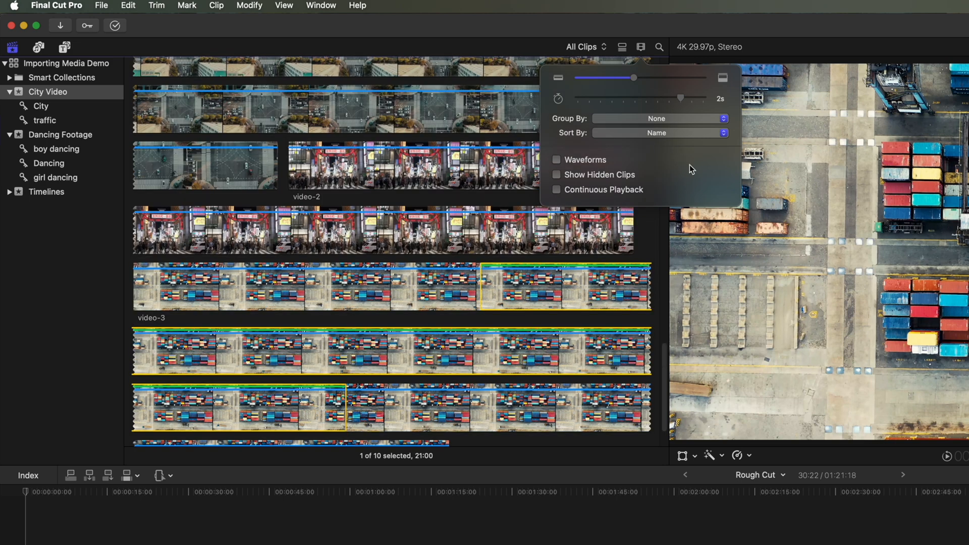
click(641, 47)
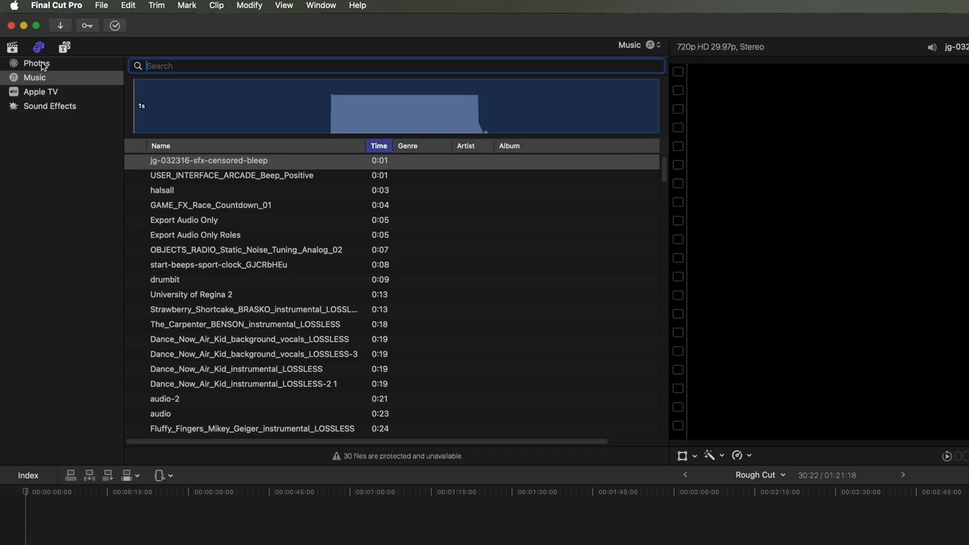
mouse_move(66, 77)
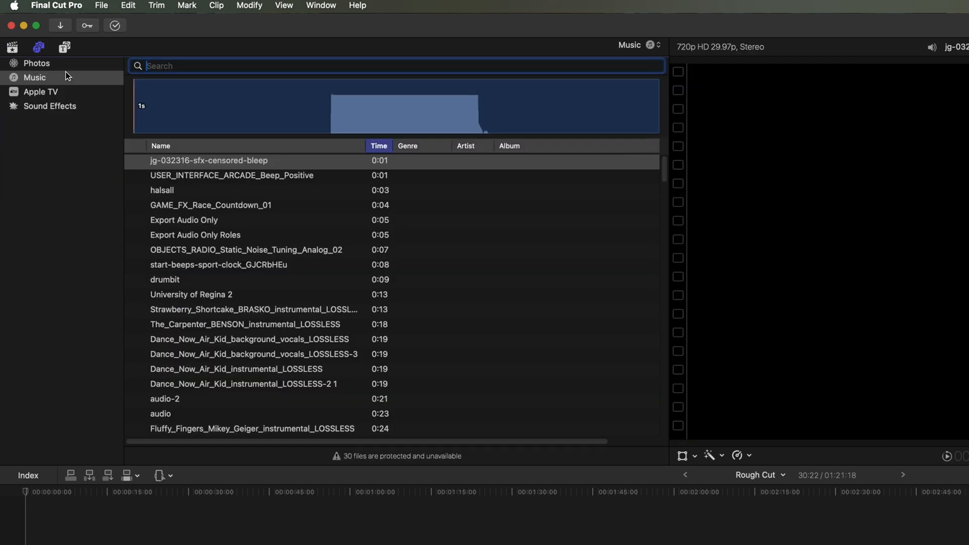
mouse_move(227, 212)
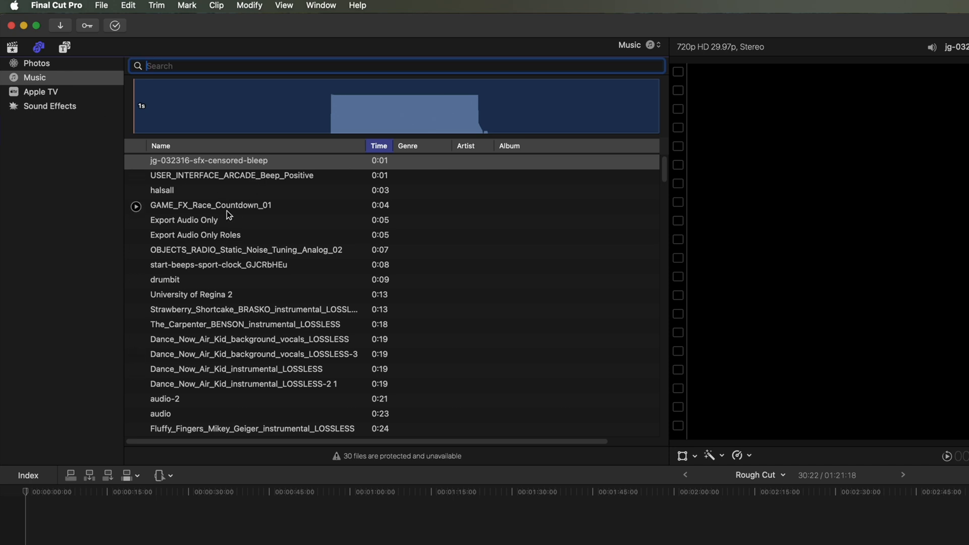
mouse_move(228, 222)
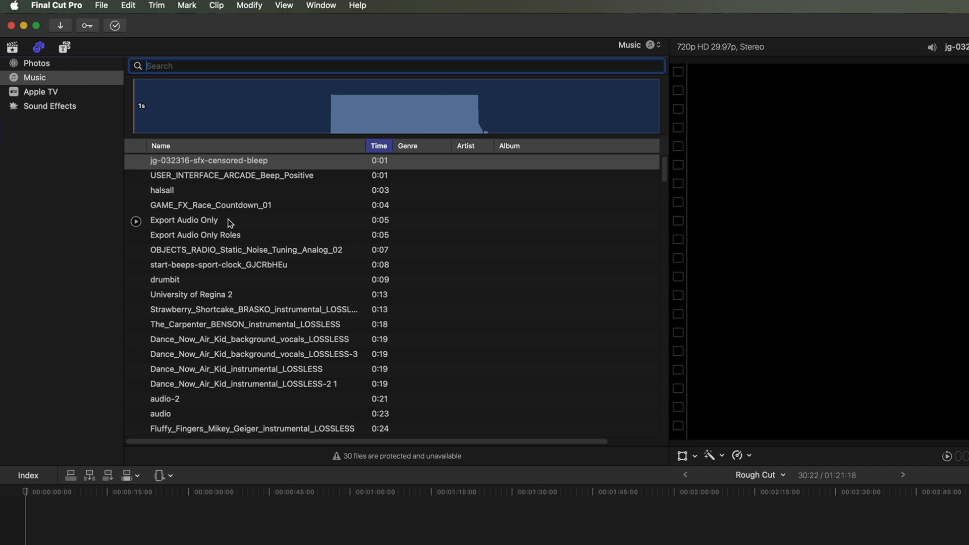
Browse Sound Effects and Photos, return to City Video, then show the installed Titles and Generators
click(50, 107)
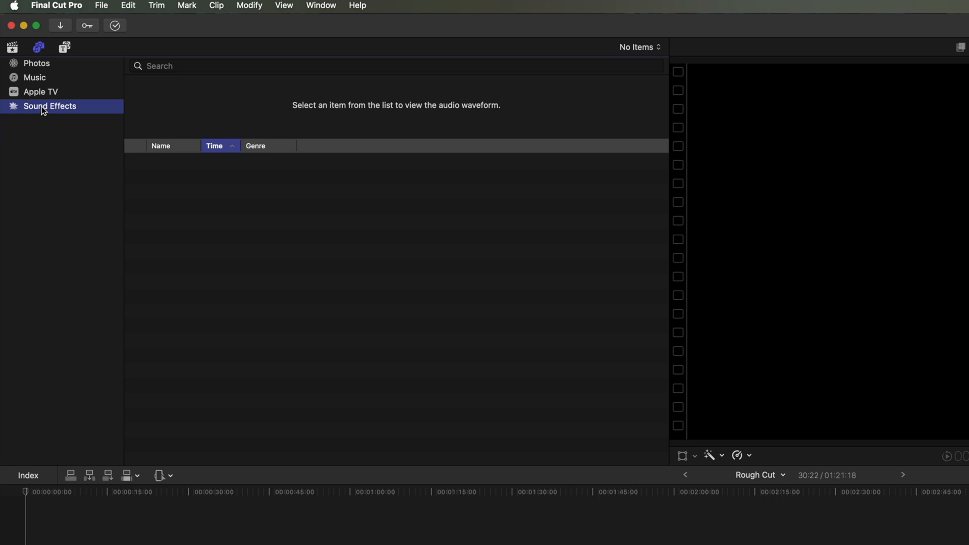
click(37, 62)
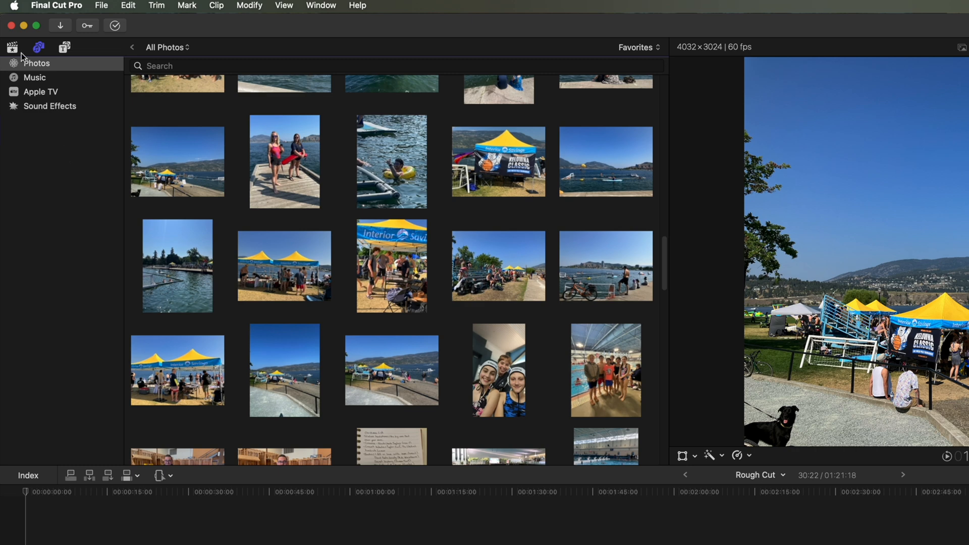
click(12, 48)
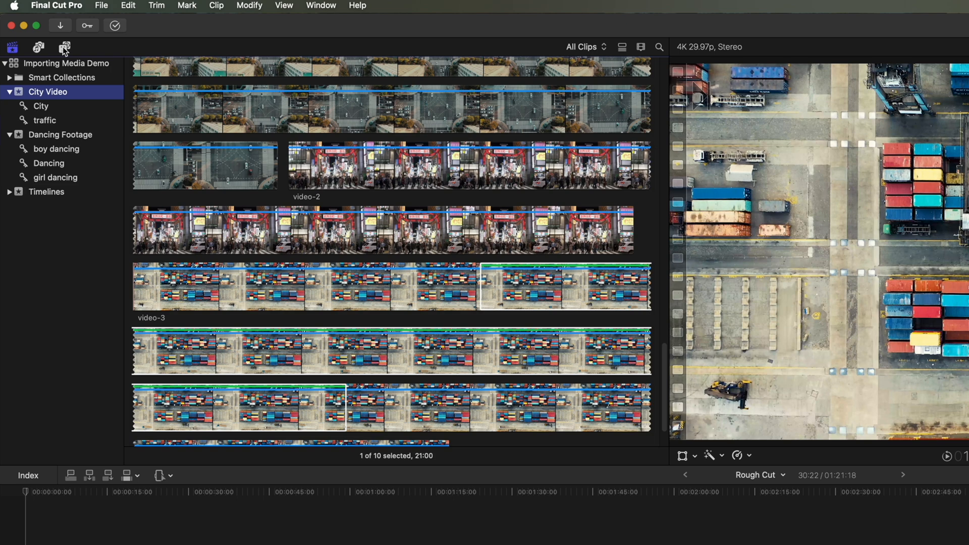
click(64, 48)
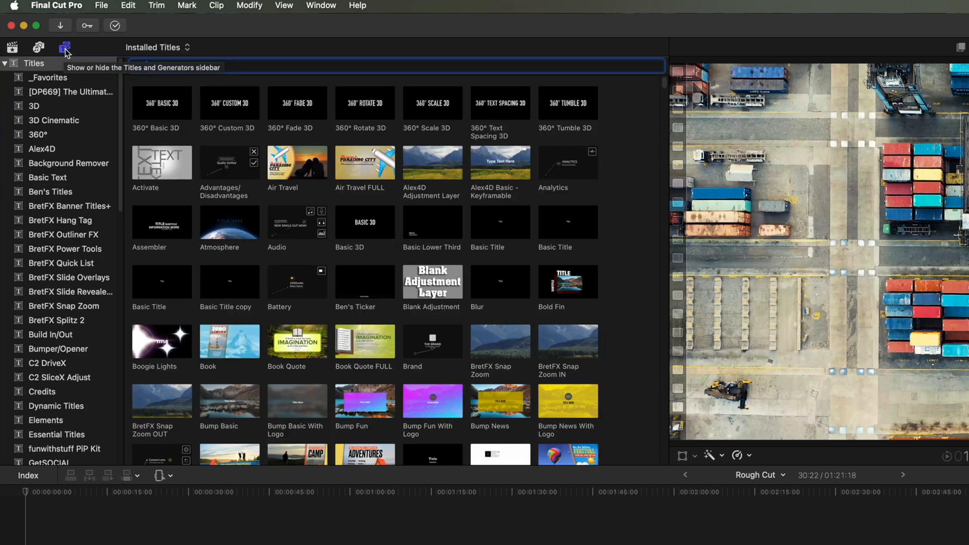